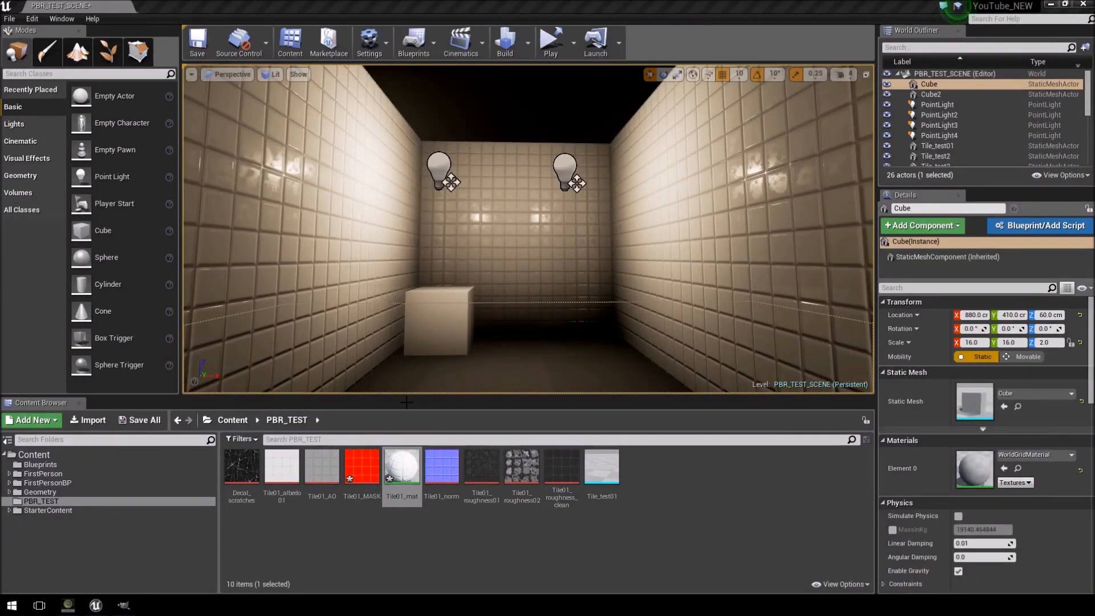
Step: Open Tile01_mat from the Content Browser in the Material Editor
double_click(401, 467)
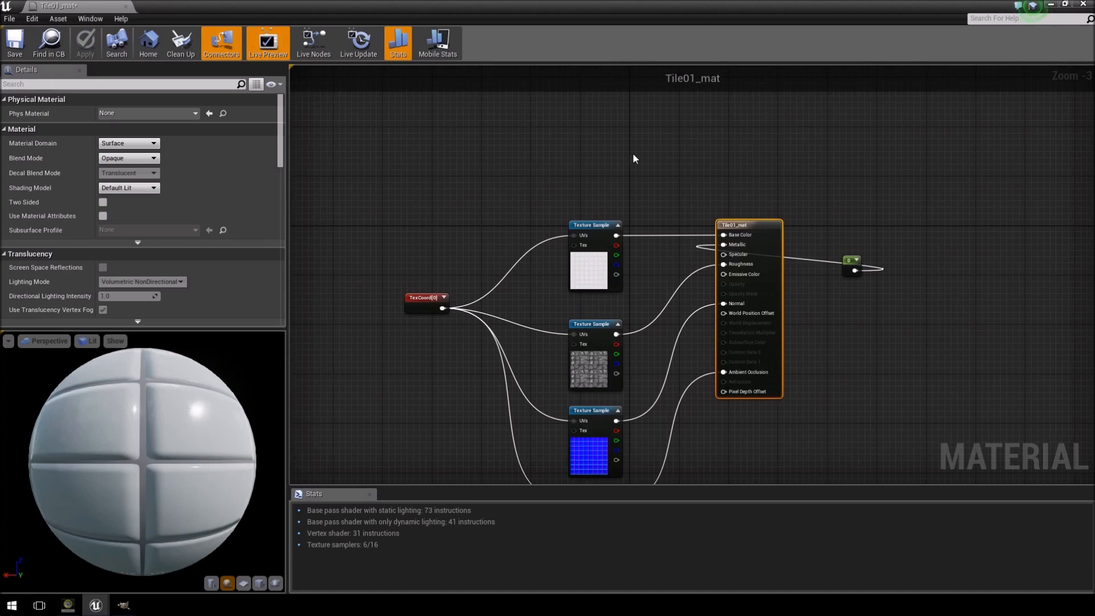
mouse_move(604, 161)
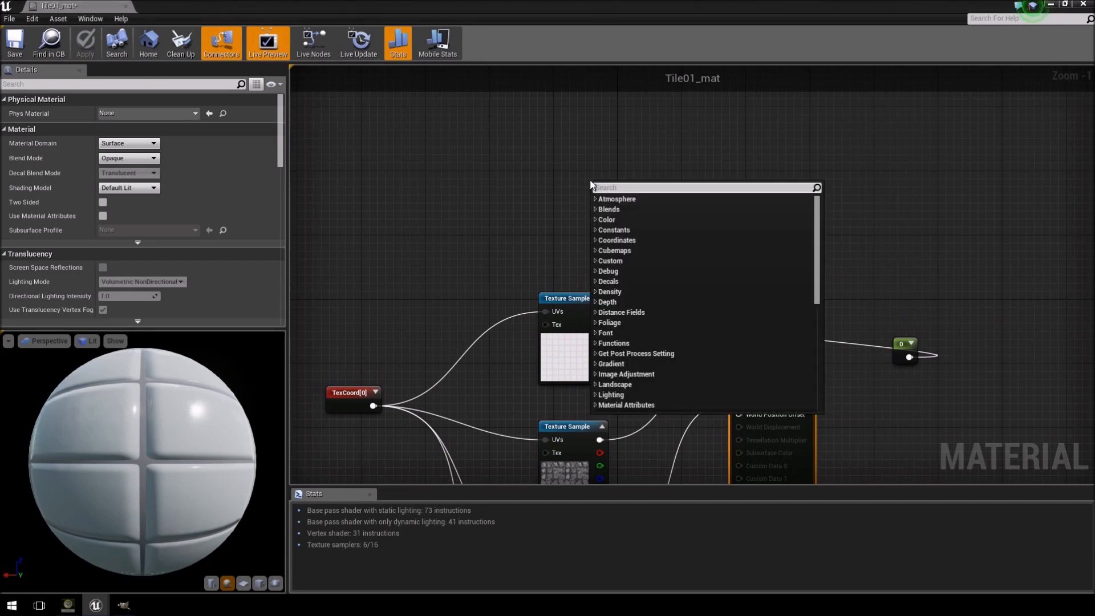
Step: Add a VectorParameter node and set its default colour to sandy tan
text(vector)
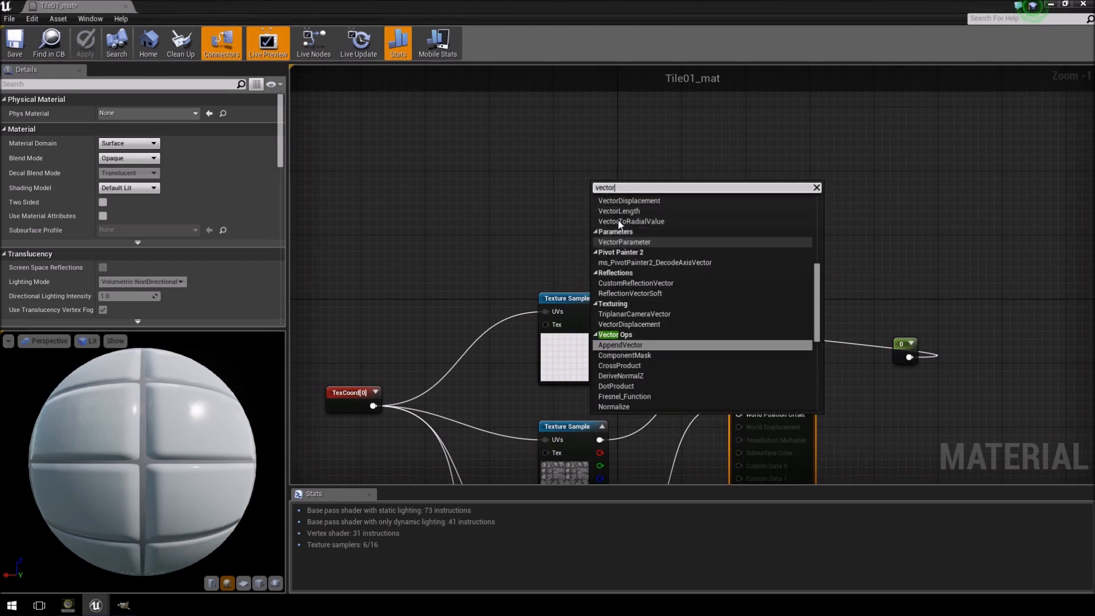
click(623, 242)
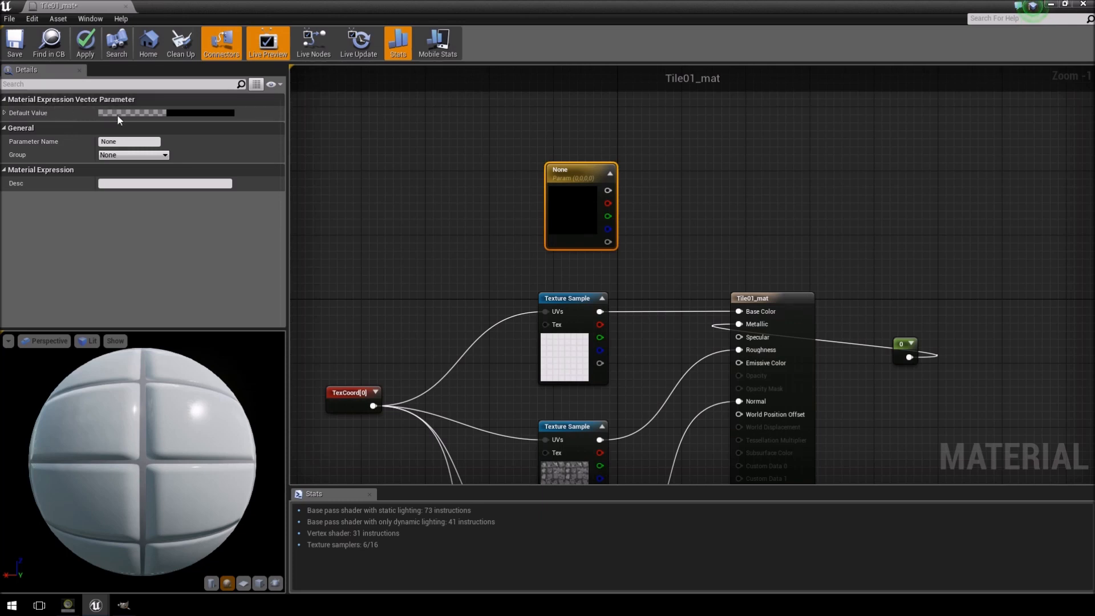
click(131, 113)
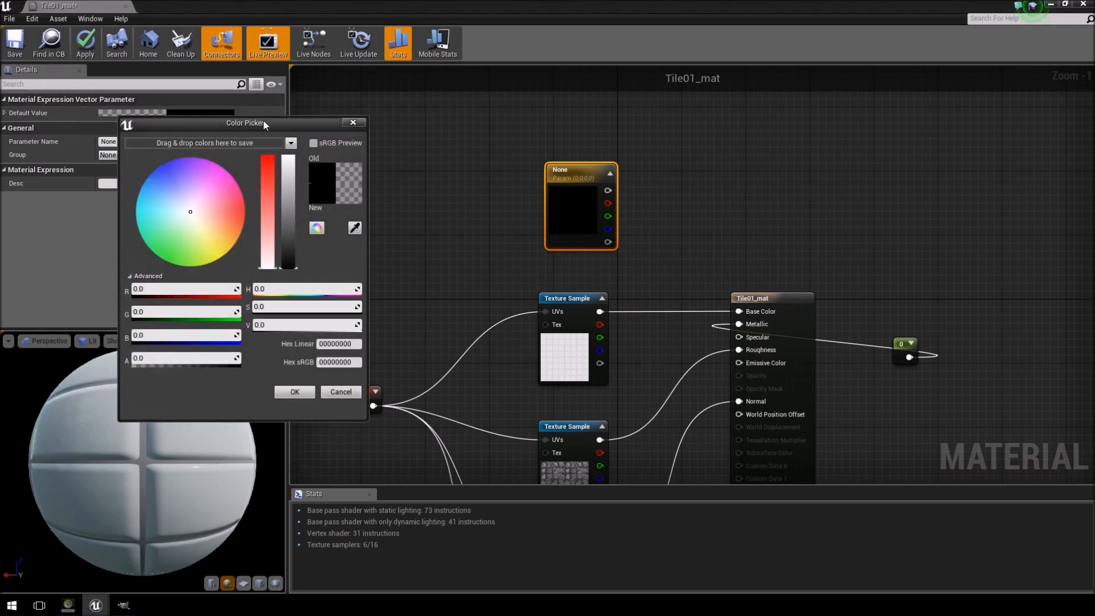
mouse_move(138, 358)
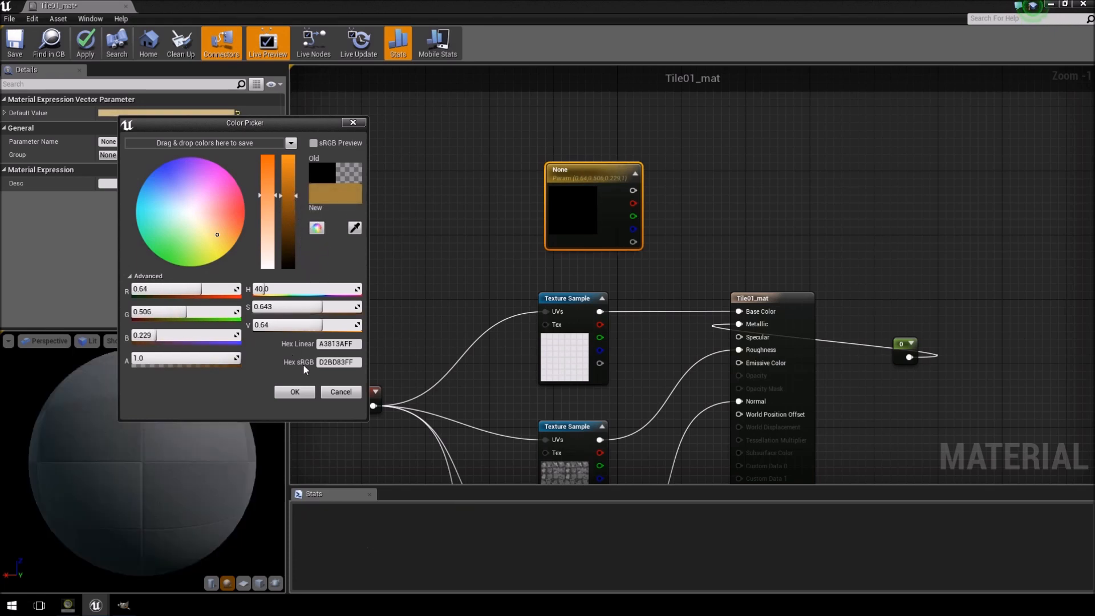
click(293, 392)
text(mul)
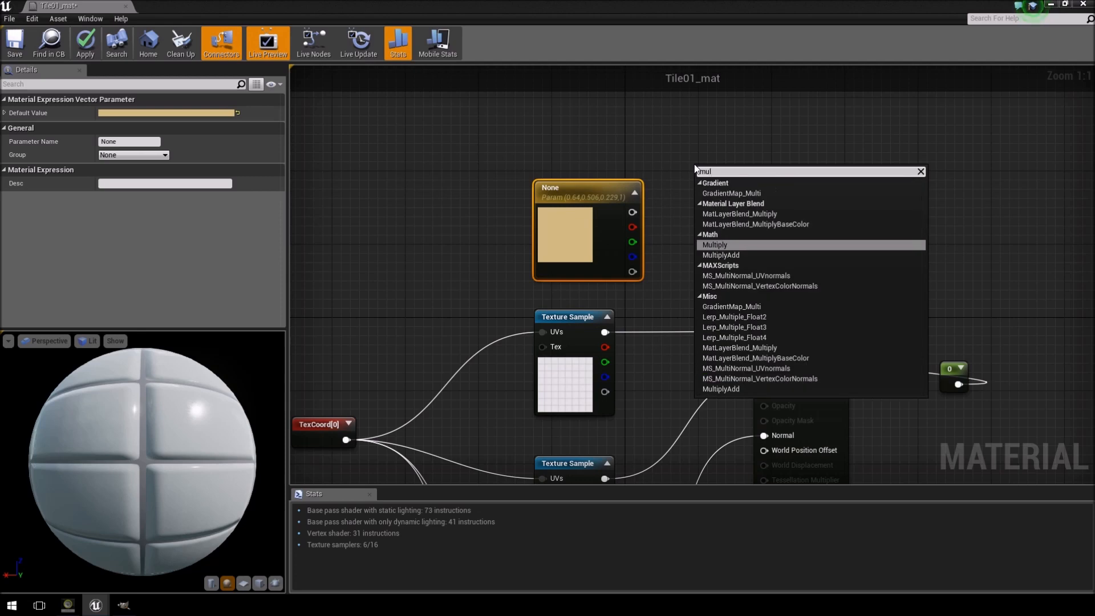
Step: Multiply the tan parameter with the albedo texture sample and feed the result into Base Color
click(714, 245)
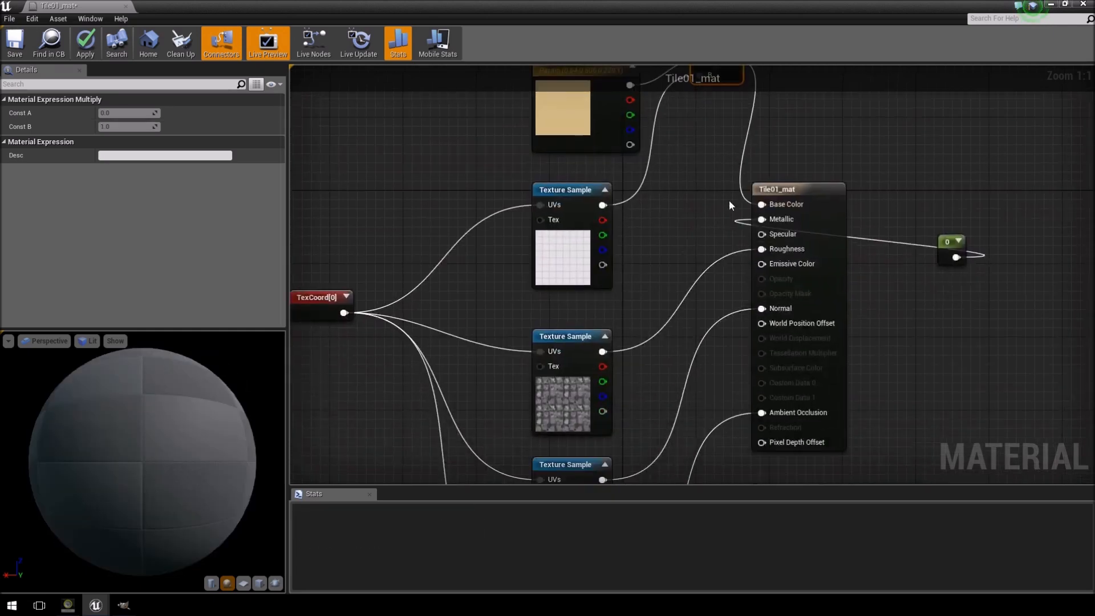
click(85, 43)
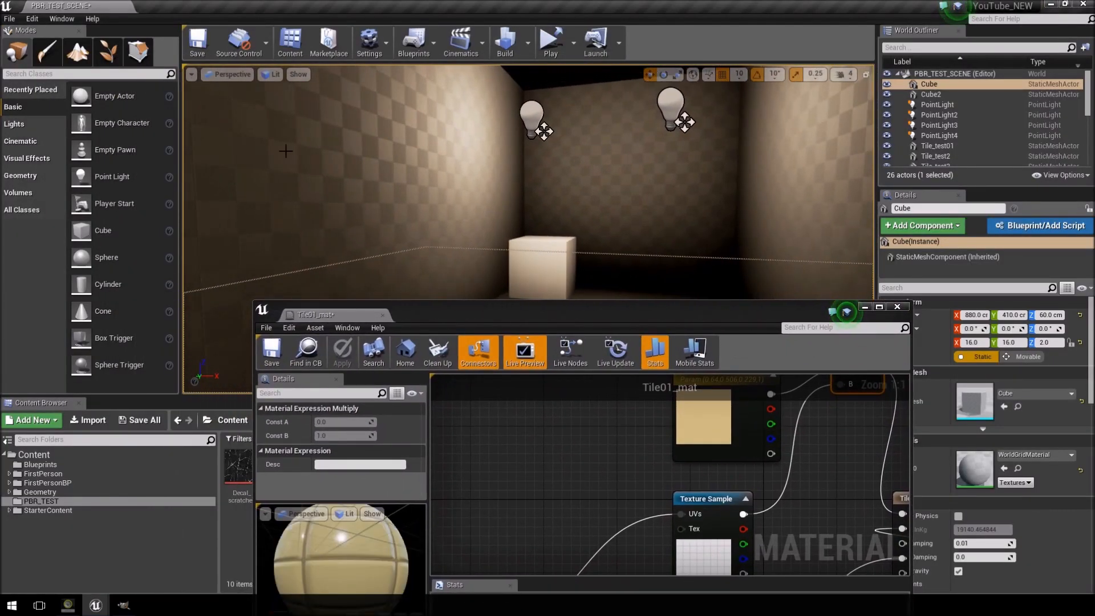
click(341, 352)
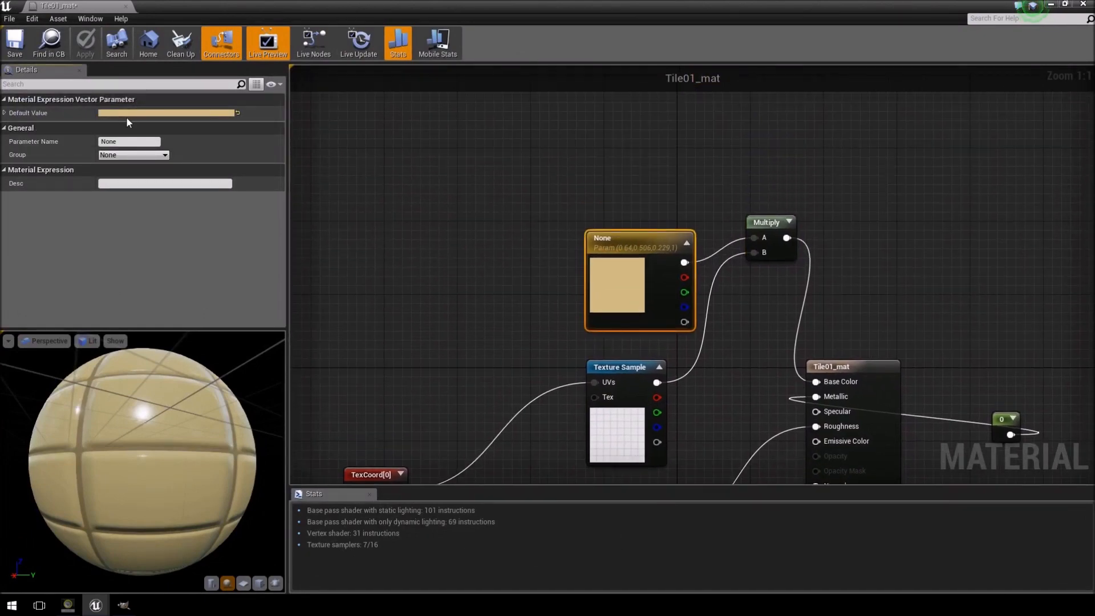
Step: Recolour the parameter salmon pink, check the pink walls, and open Tile01_MASK
click(168, 113)
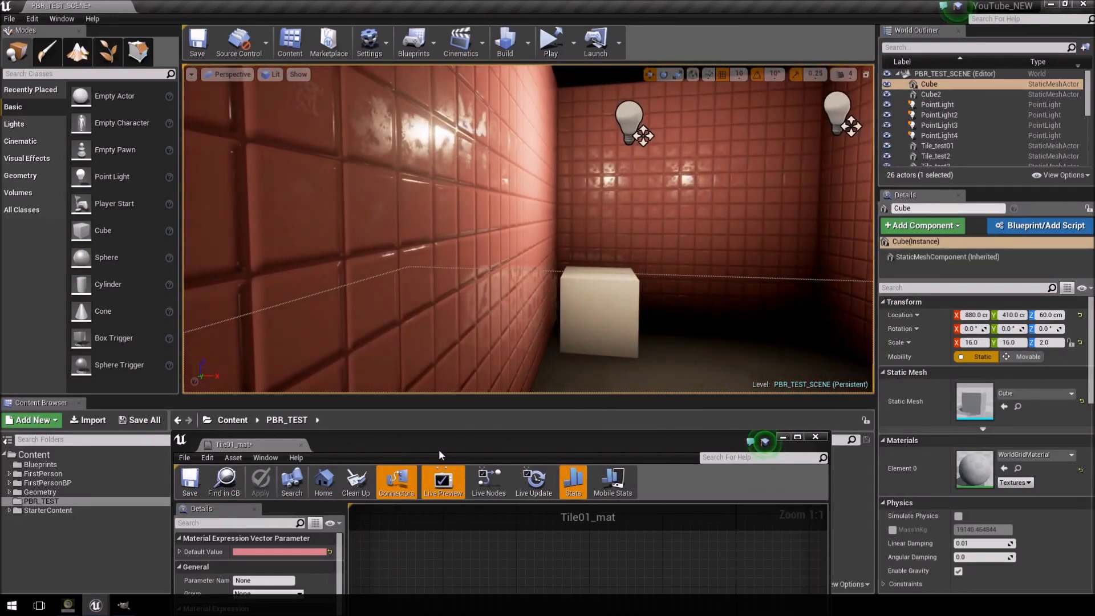
click(796, 438)
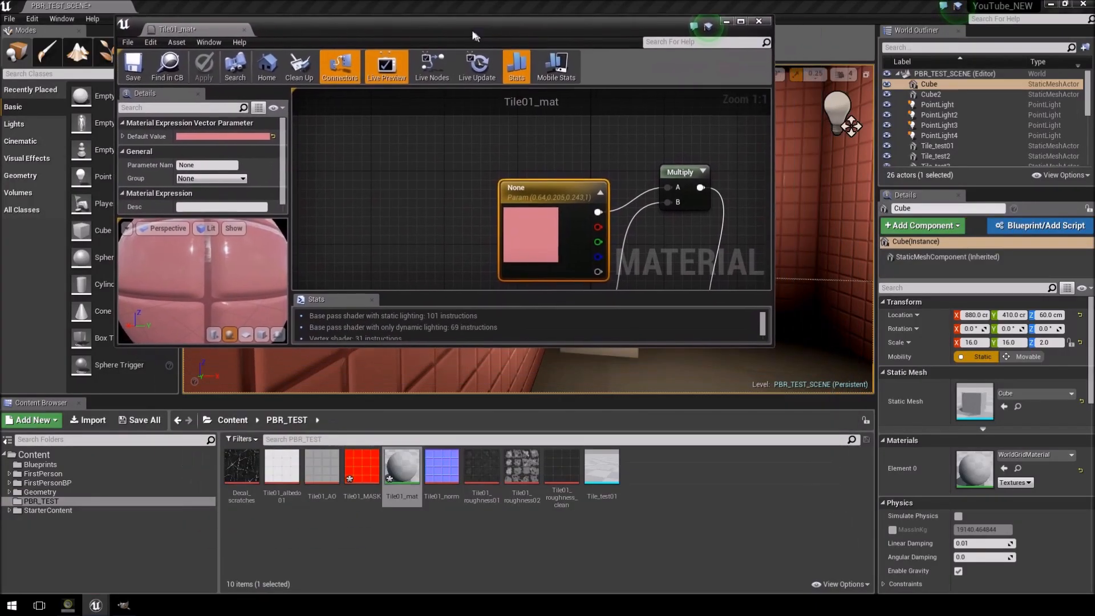
double_click(361, 466)
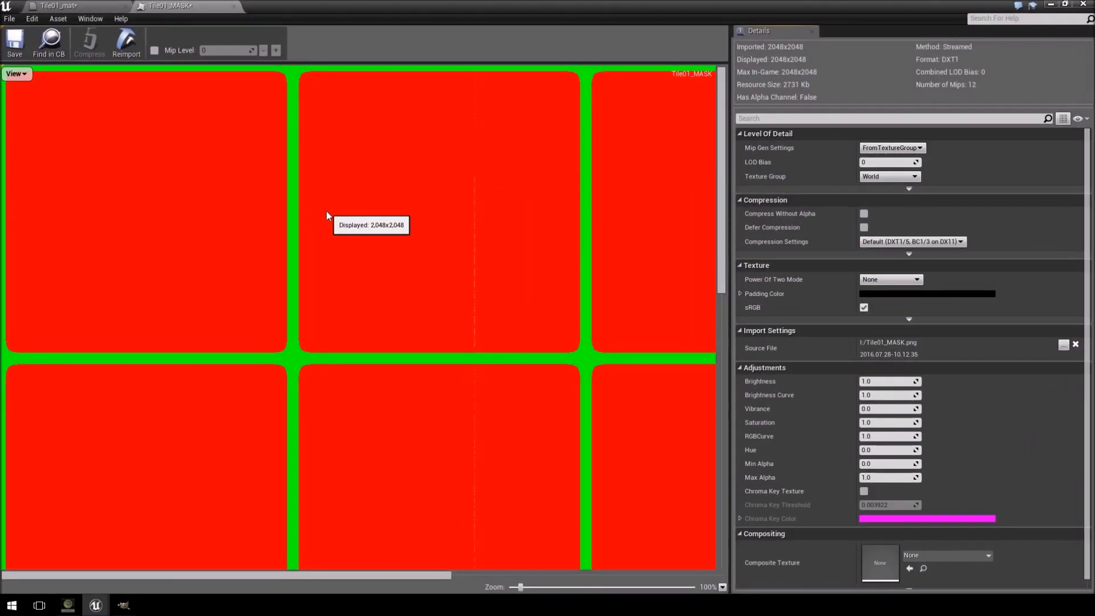
Step: Hide the Green, Blue and Alpha channels of Tile01_MASK to show white tiles on black grout
scroll(down, 3)
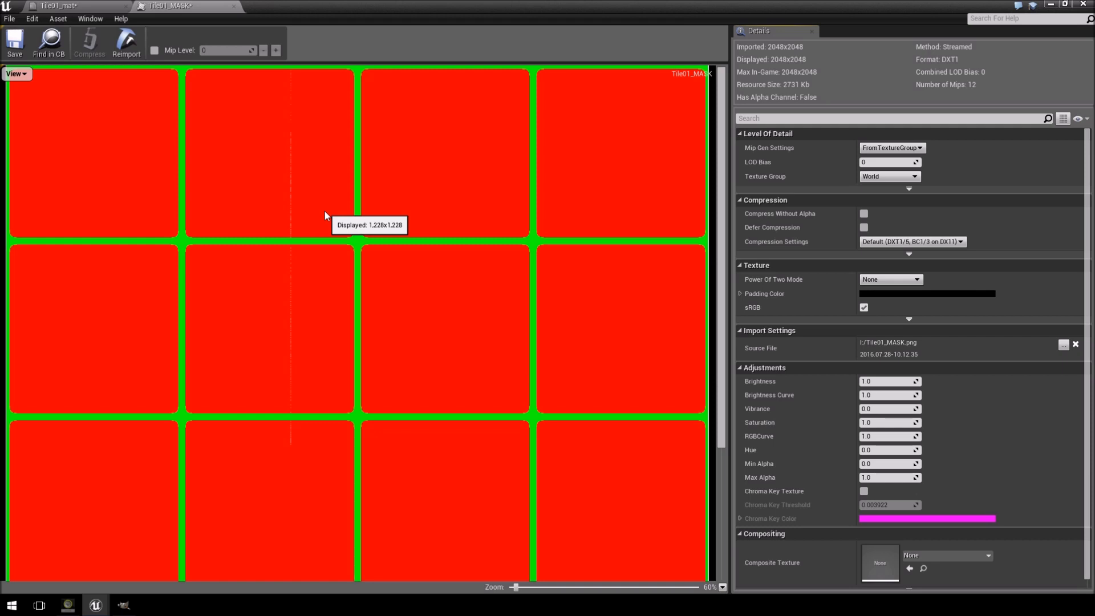
mouse_move(38, 154)
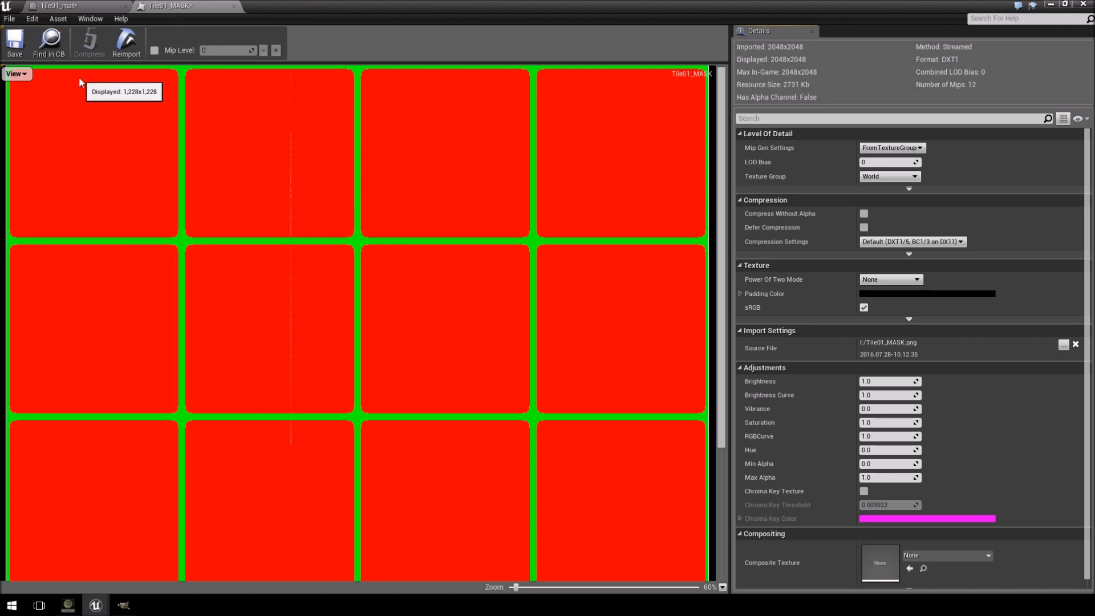
click(14, 73)
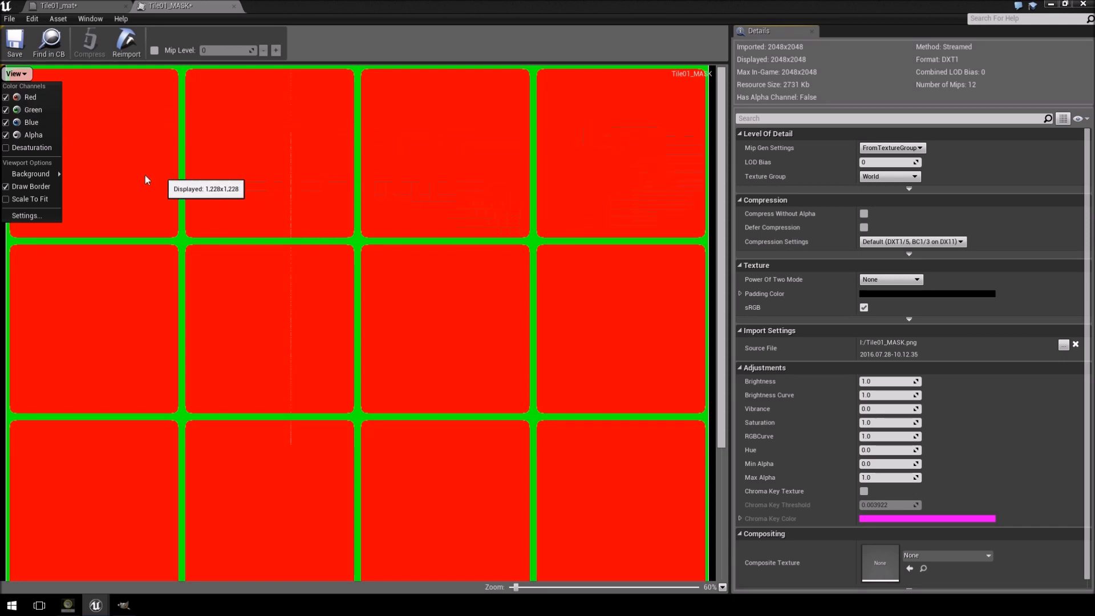
mouse_move(432, 113)
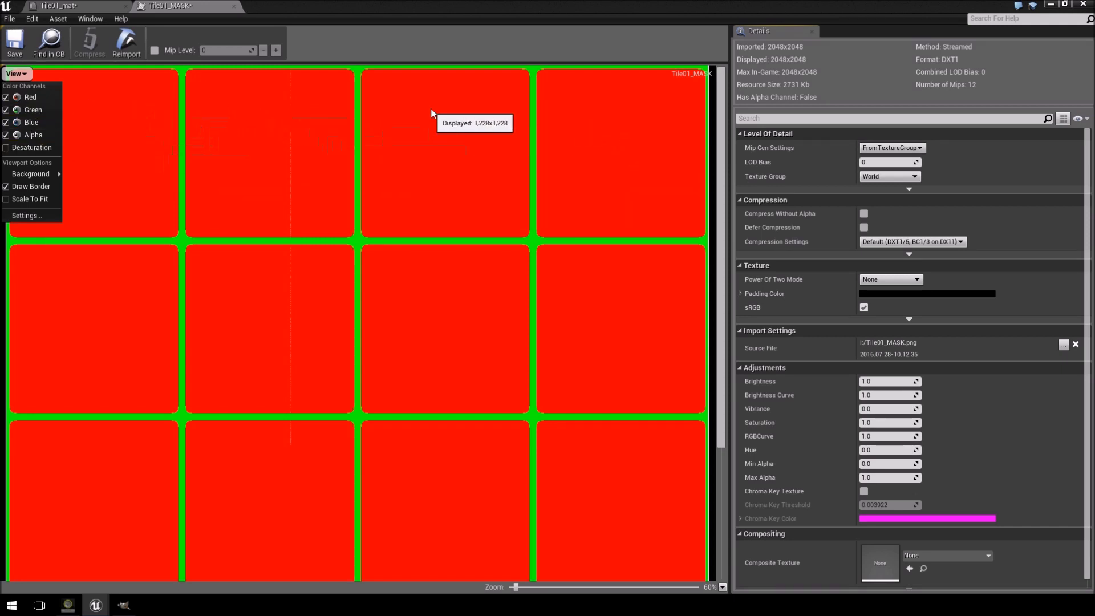
click(15, 74)
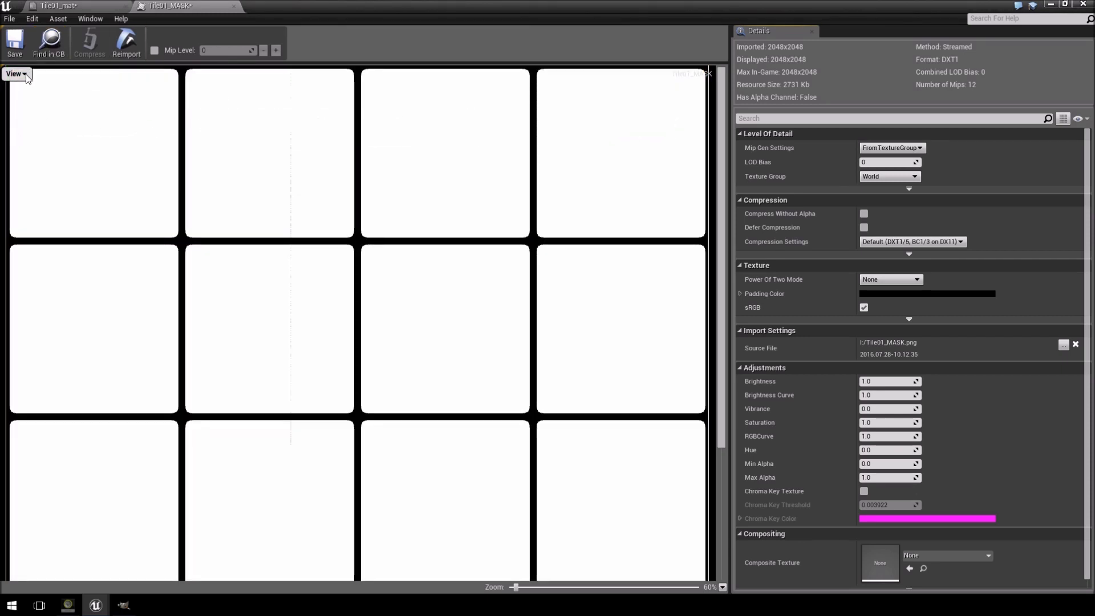
click(14, 74)
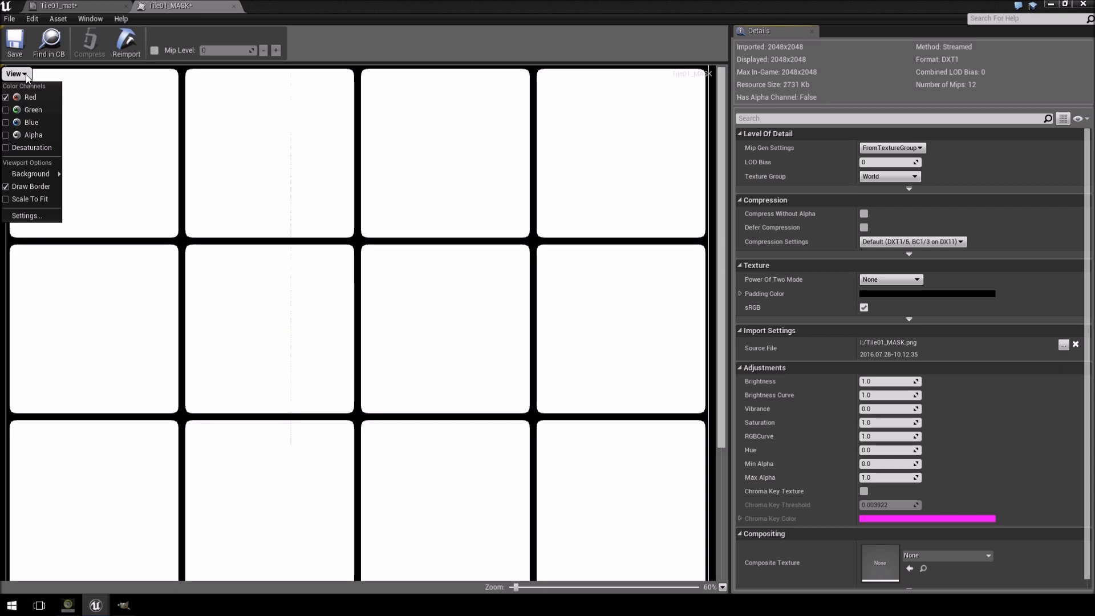
mouse_move(31, 97)
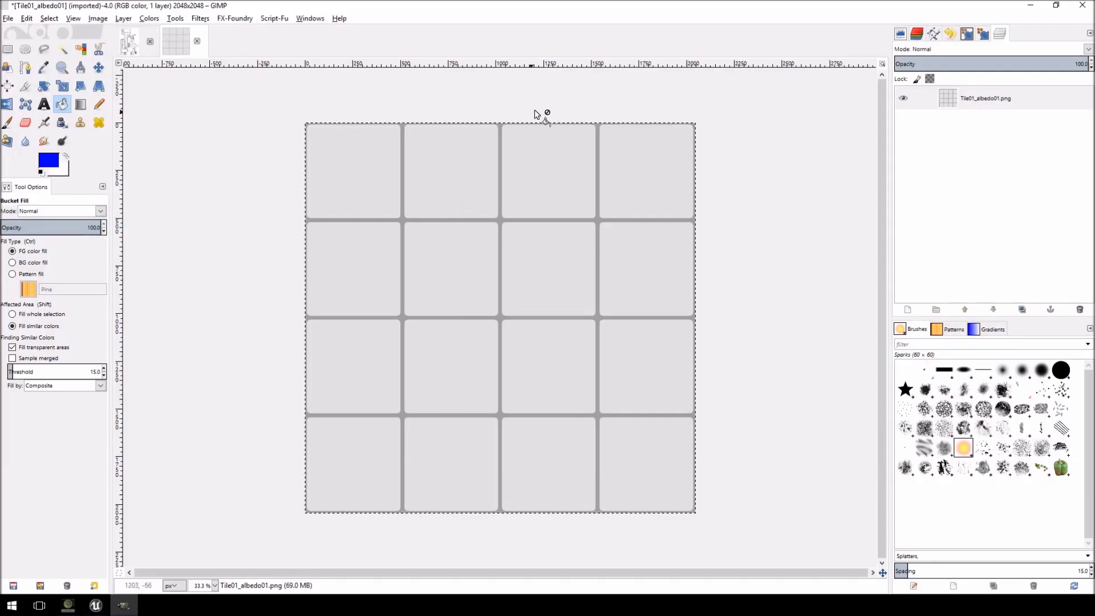
mouse_move(692, 255)
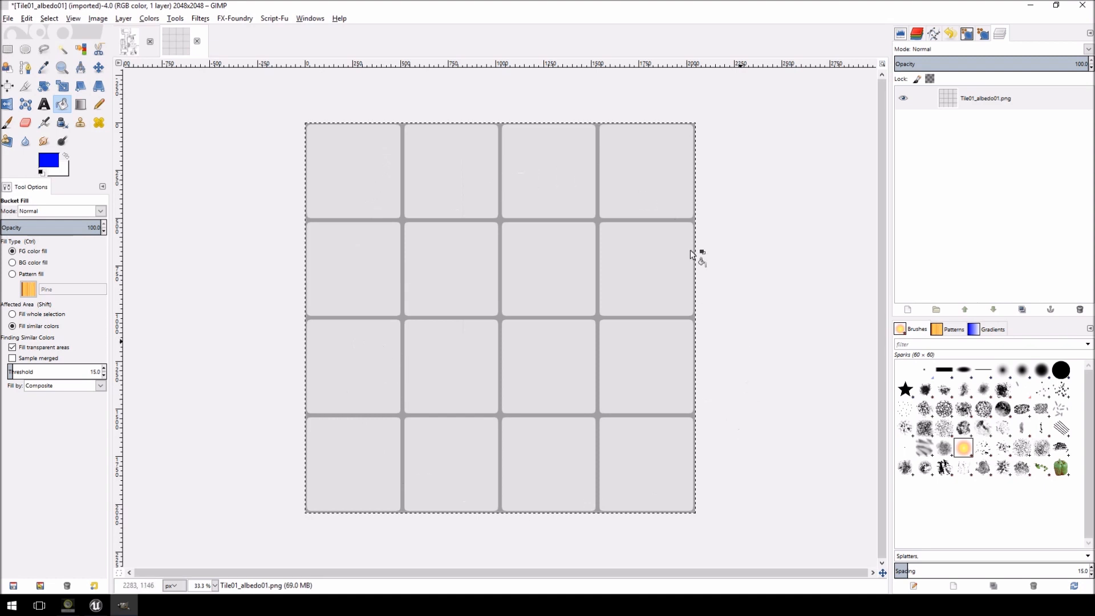
Step: Bucket-fill every tile red and the grout lines green in GIMP
click(48, 160)
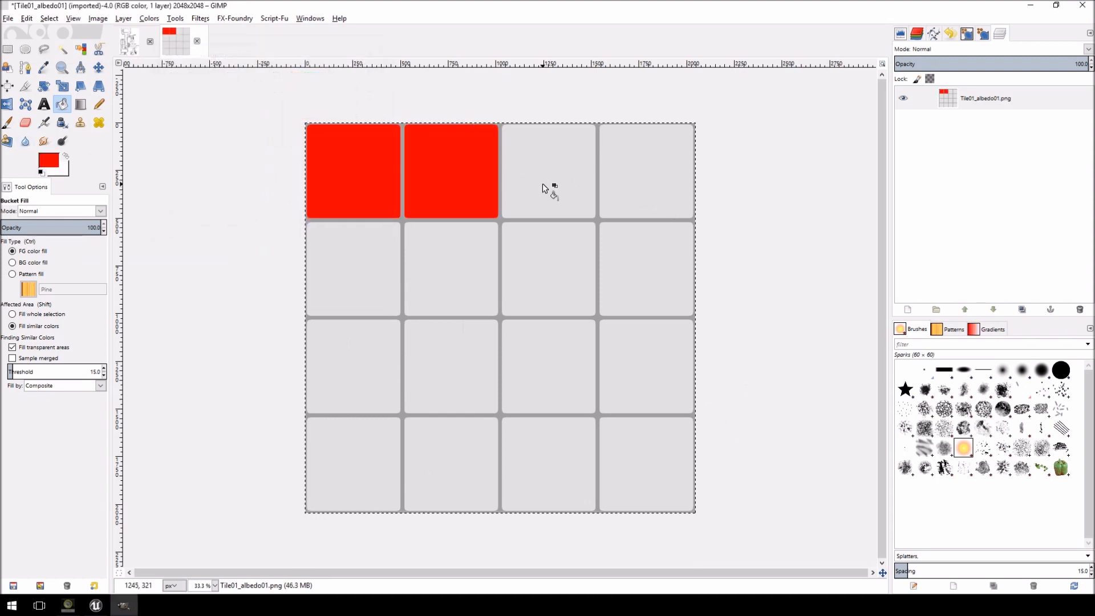
click(547, 171)
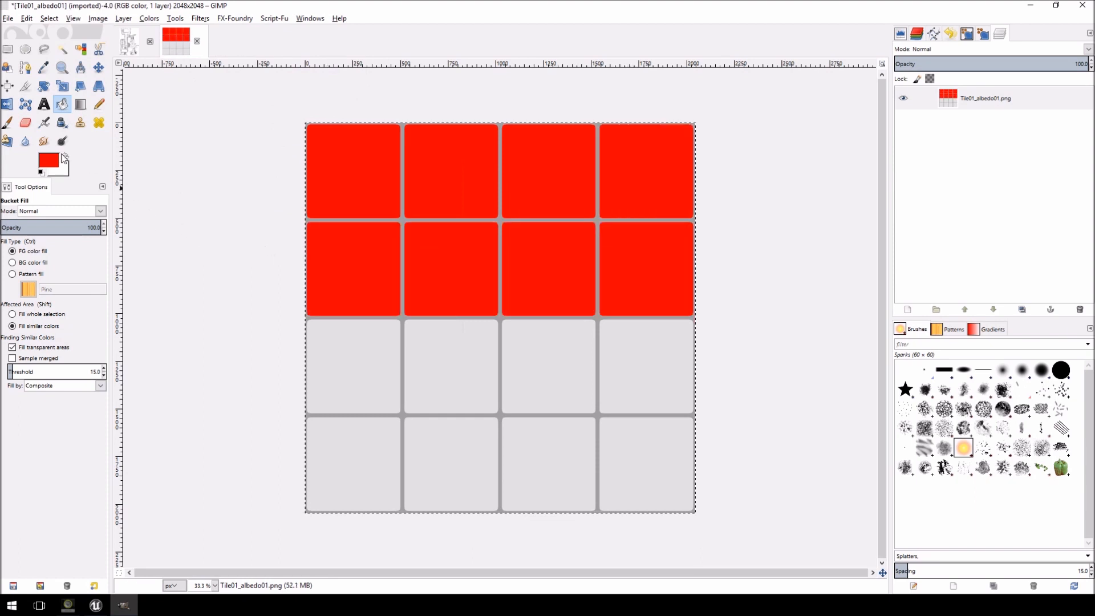
click(47, 159)
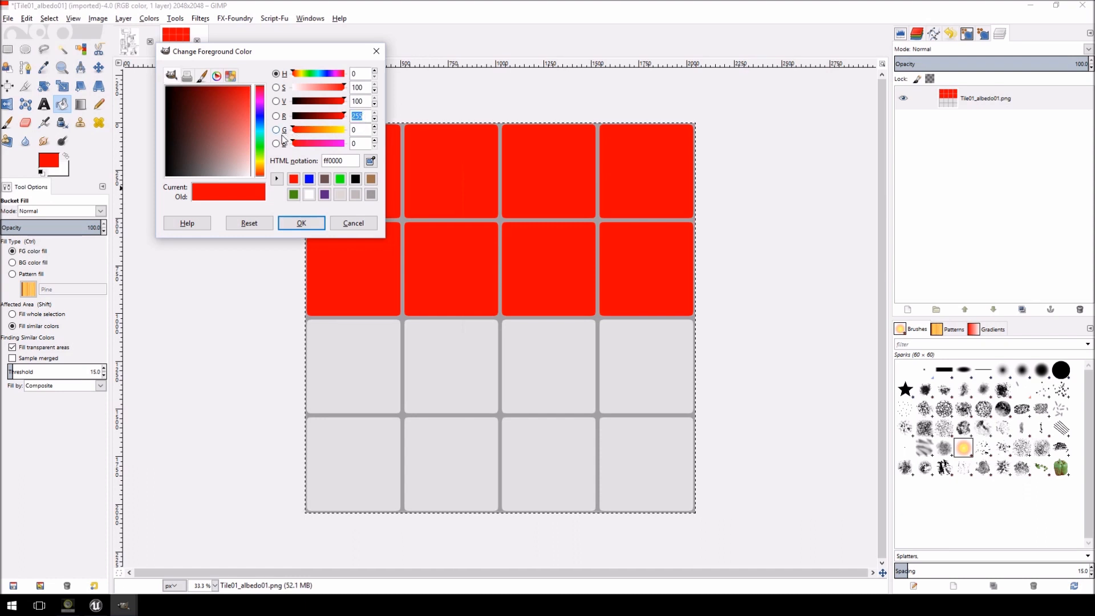
mouse_move(398, 130)
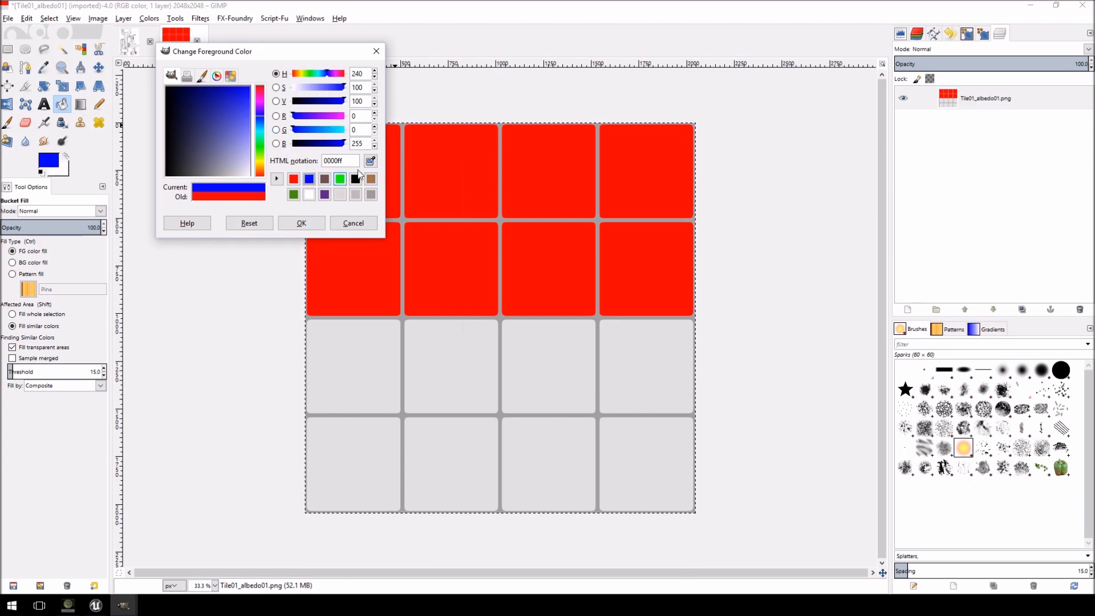
click(302, 223)
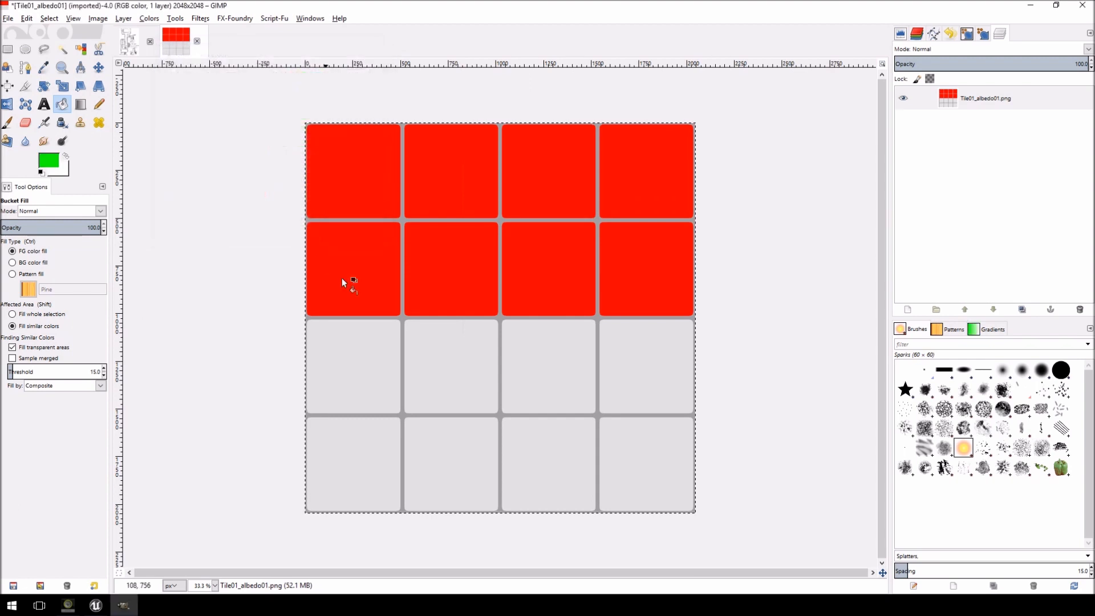
click(45, 159)
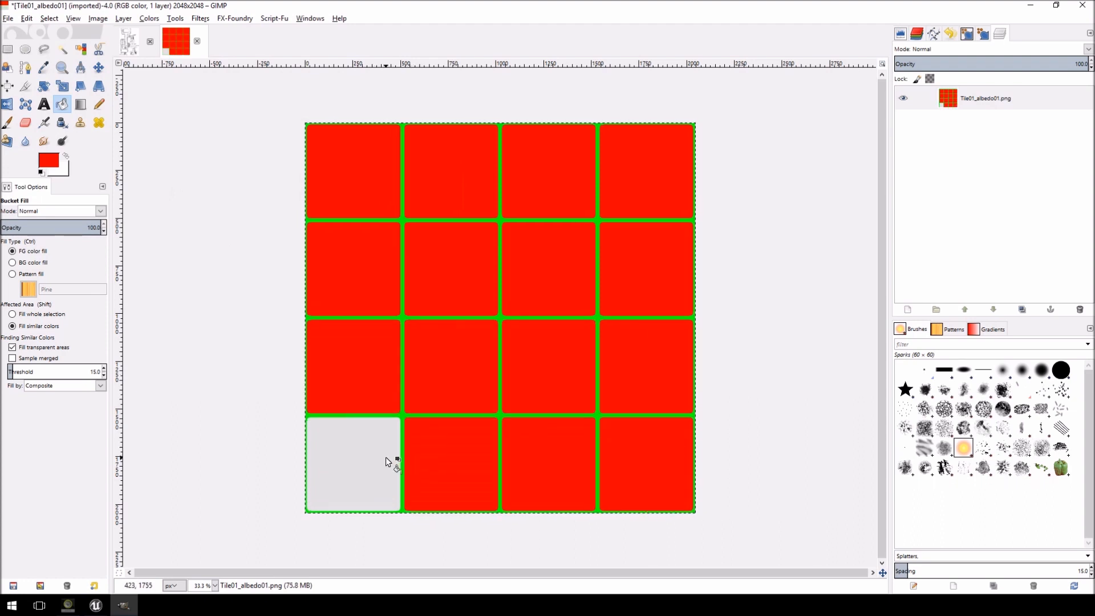
click(353, 464)
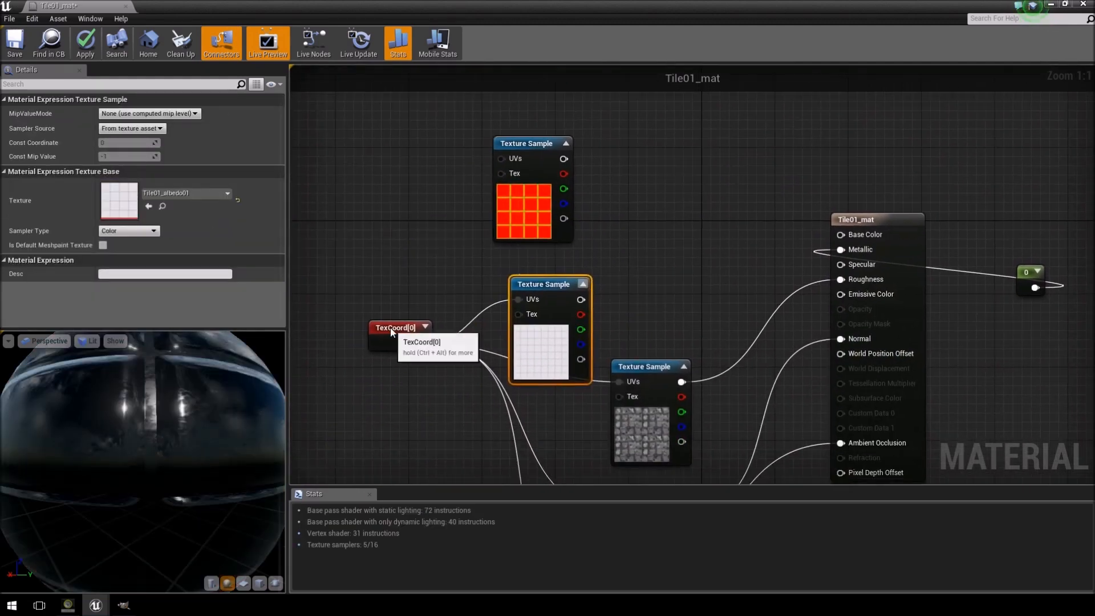
Step: Wire texture coordinates into the mask sample and its red channel into the Lerp alpha
click(395, 327)
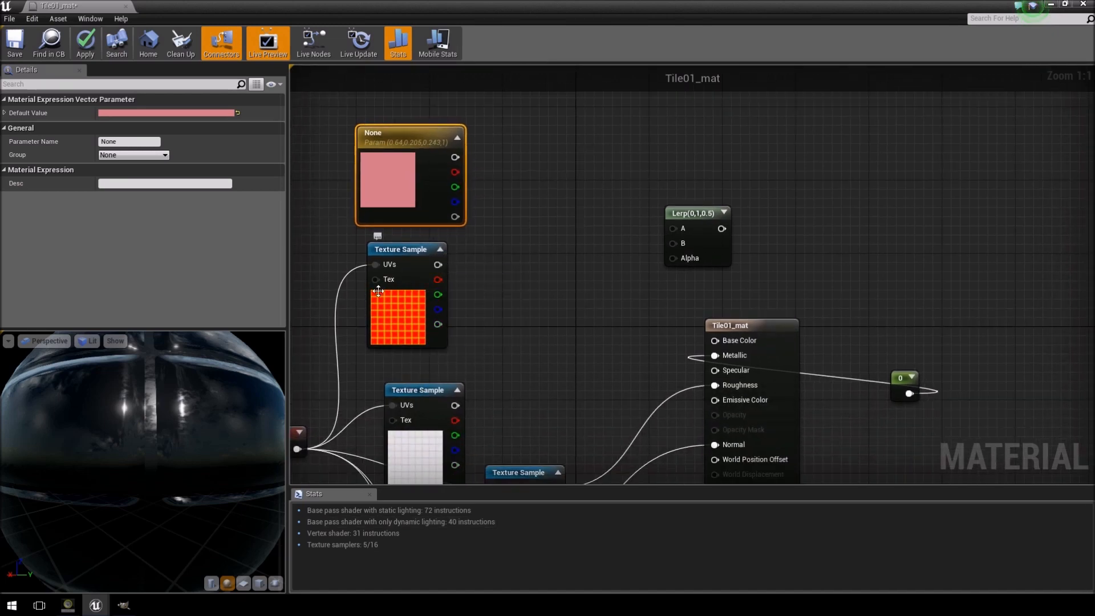
drag(438, 280, 673, 258)
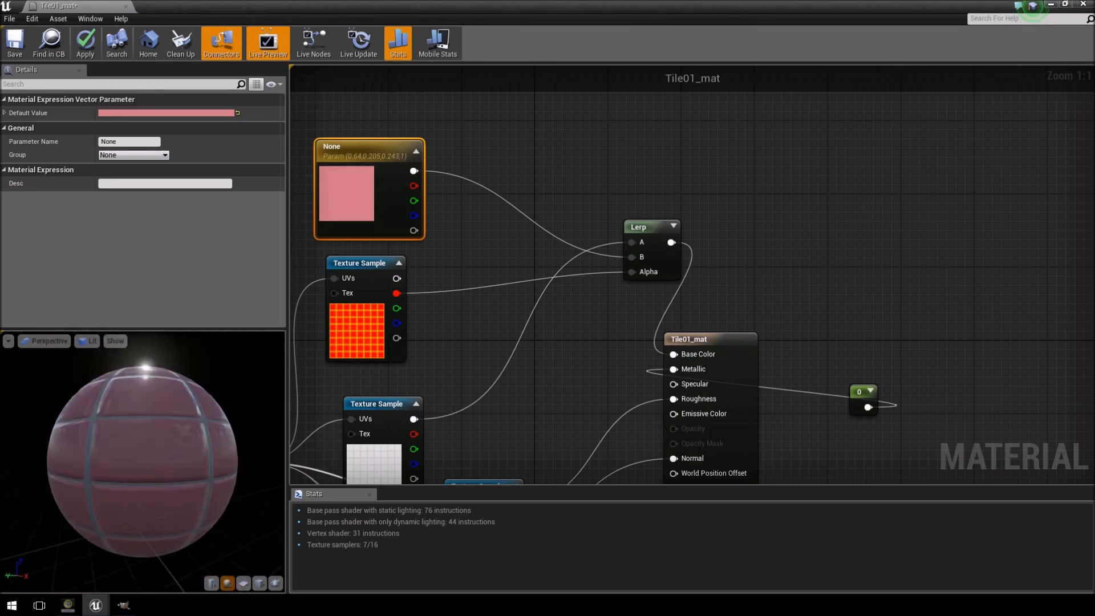
drag(650, 226, 535, 211)
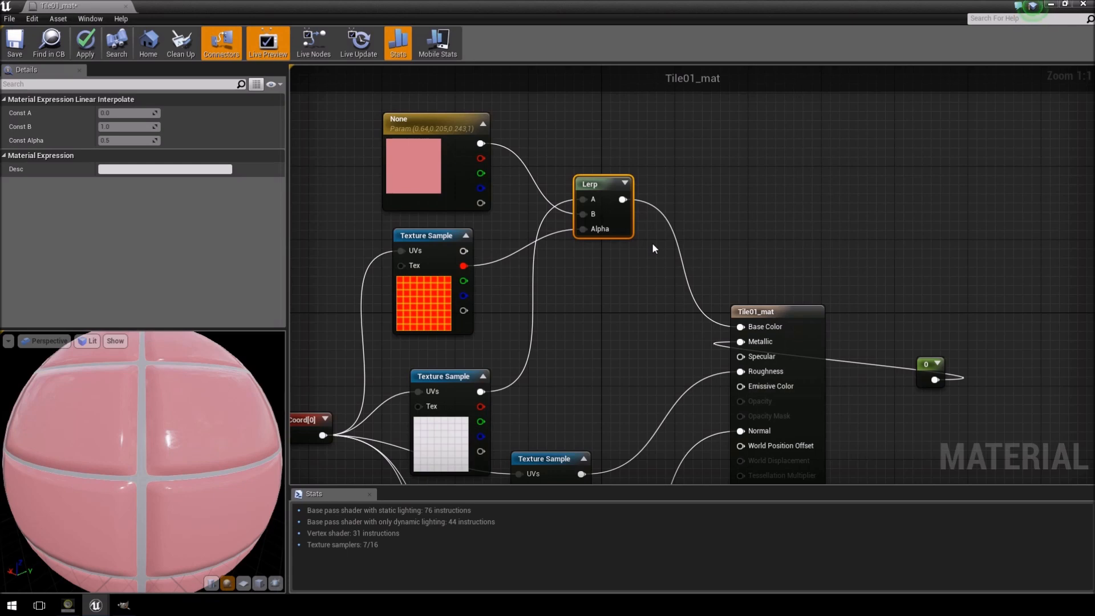
mouse_move(862, 124)
text(lerp)
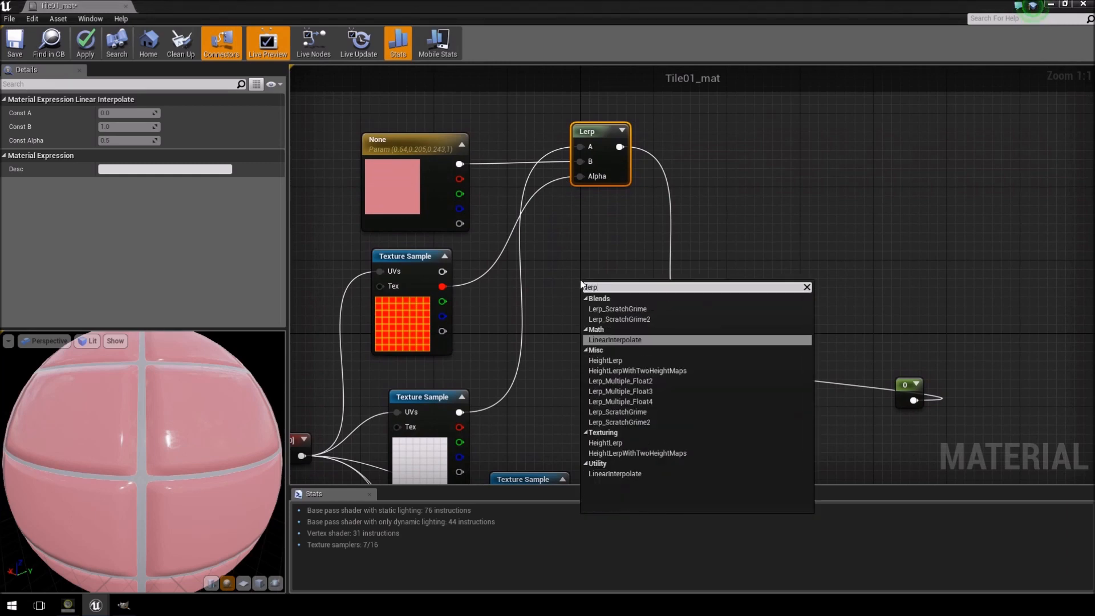
Step: Add a second LinearInterpolate node driven by the mask's green channel
click(615, 339)
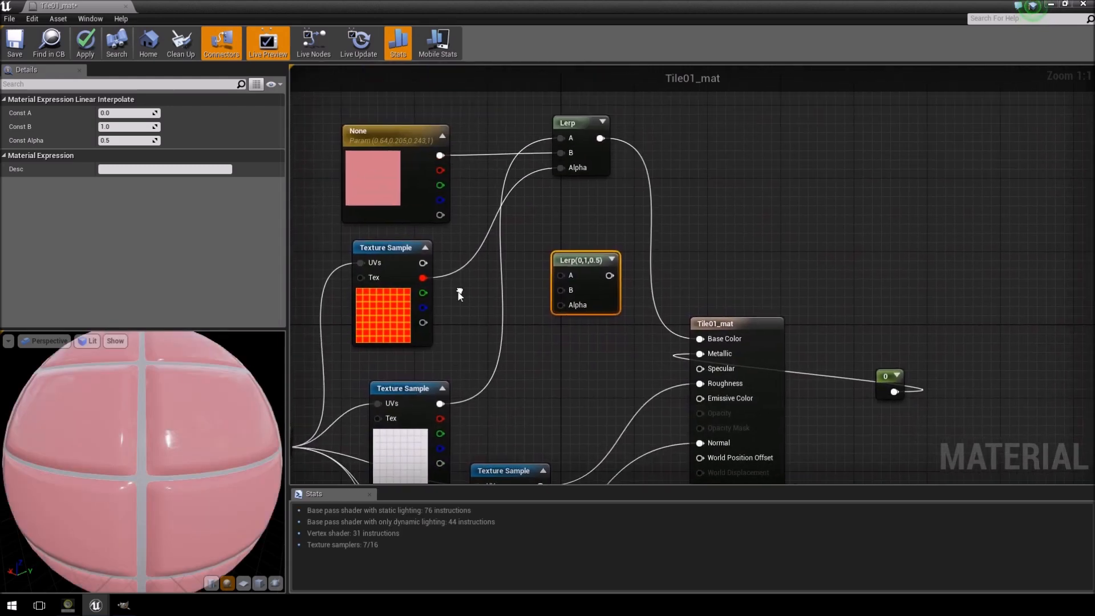
click(388, 248)
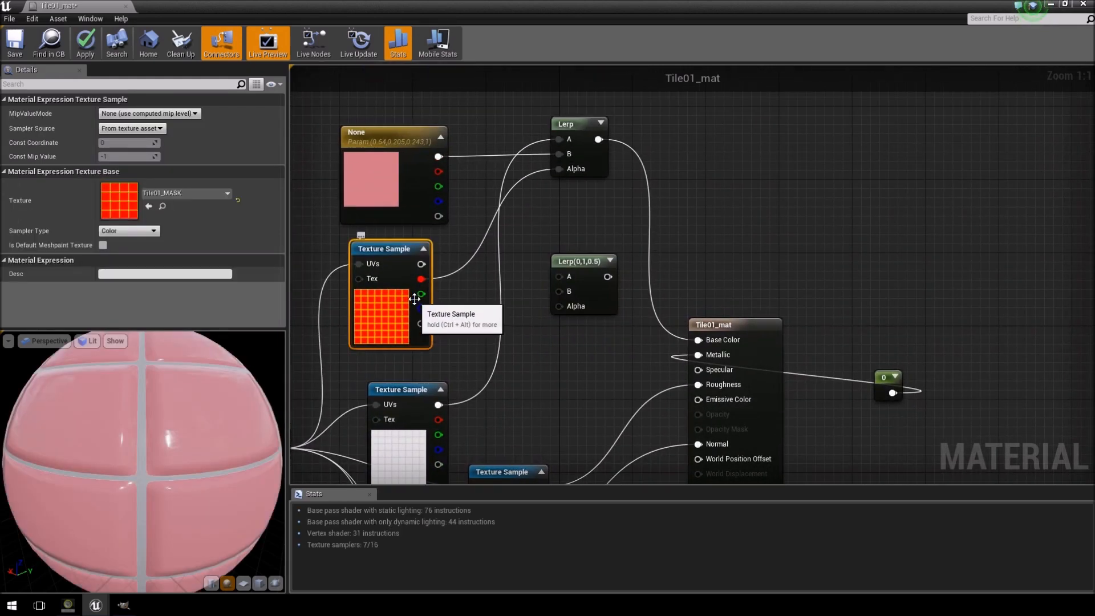
drag(421, 293, 559, 306)
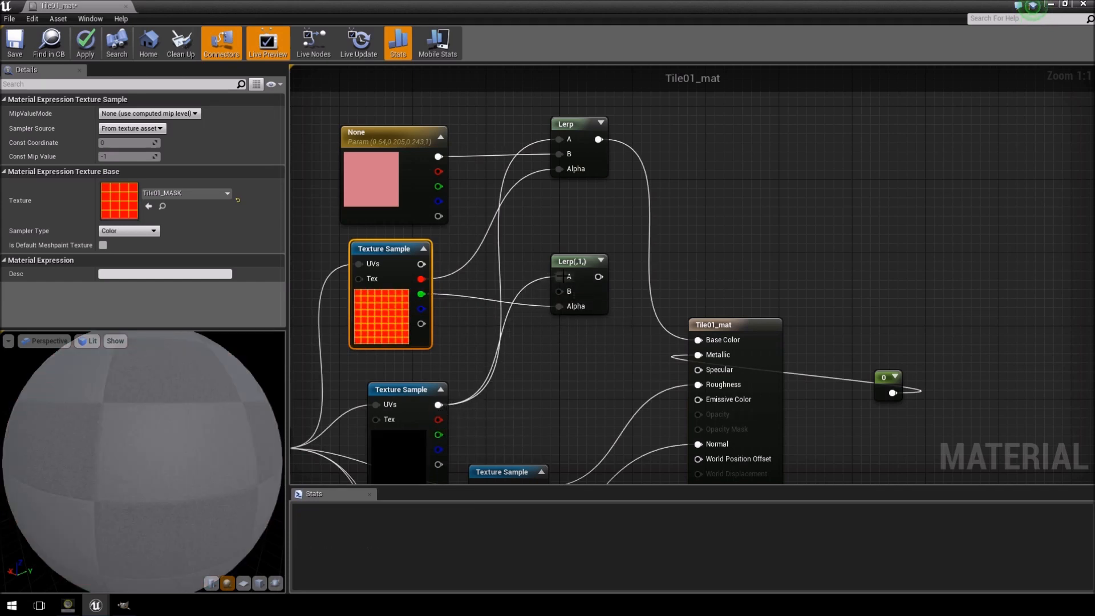
click(84, 42)
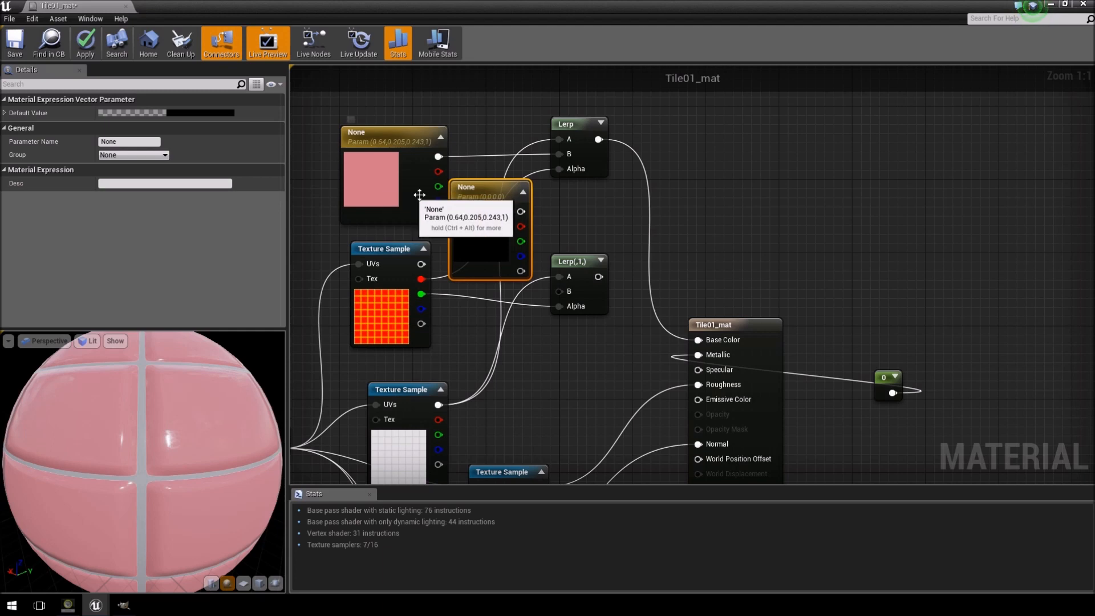
mouse_move(475, 194)
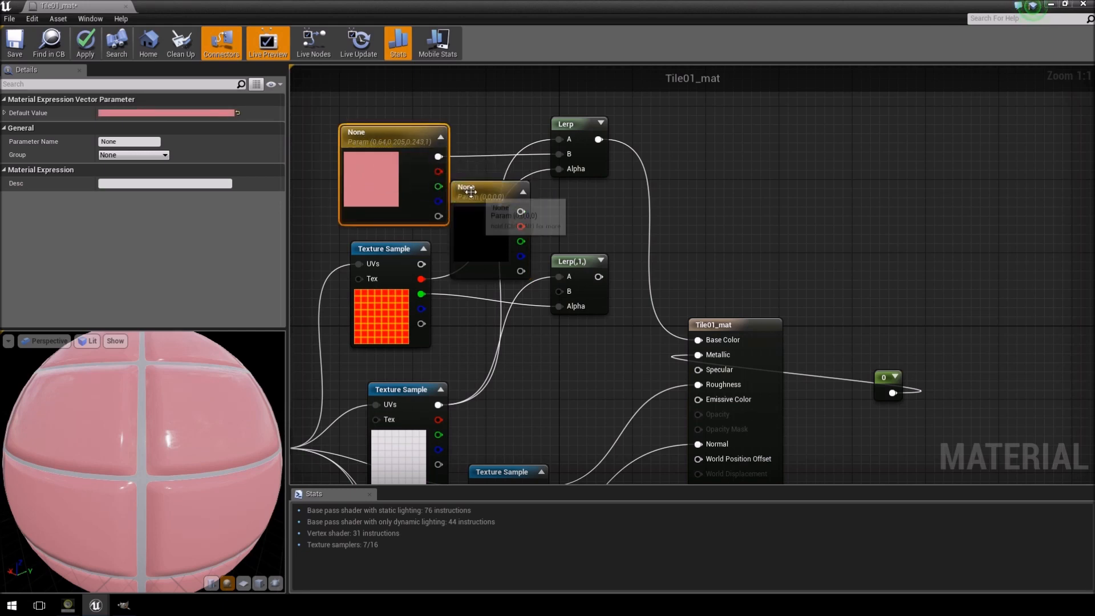
Step: Name the black colour parameter 'Grout' and the pink one 'Tile'
click(488, 192)
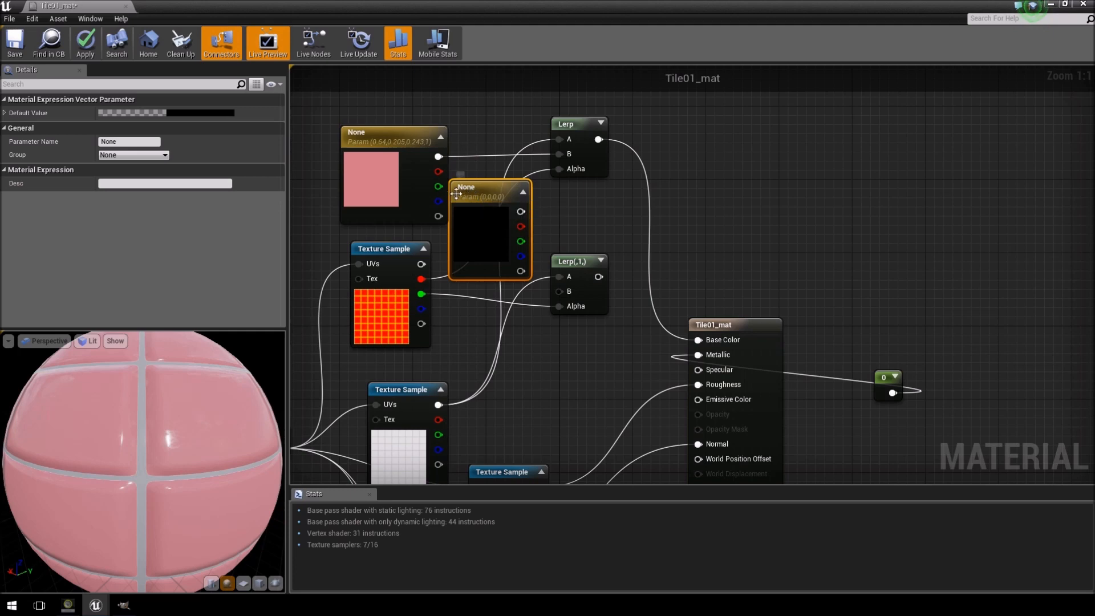
click(130, 141)
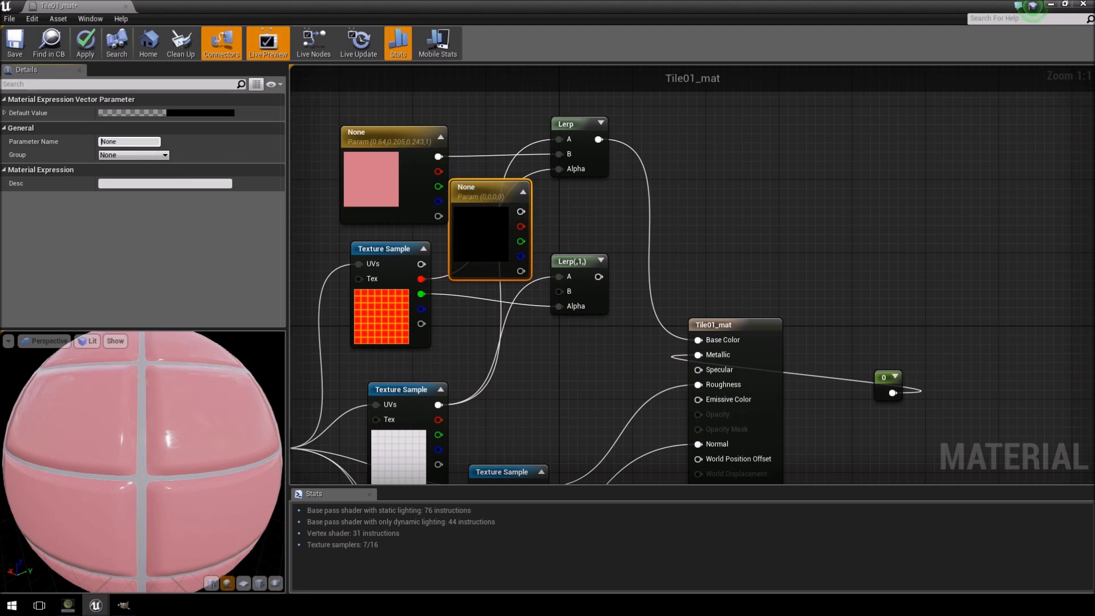
text(Grout)
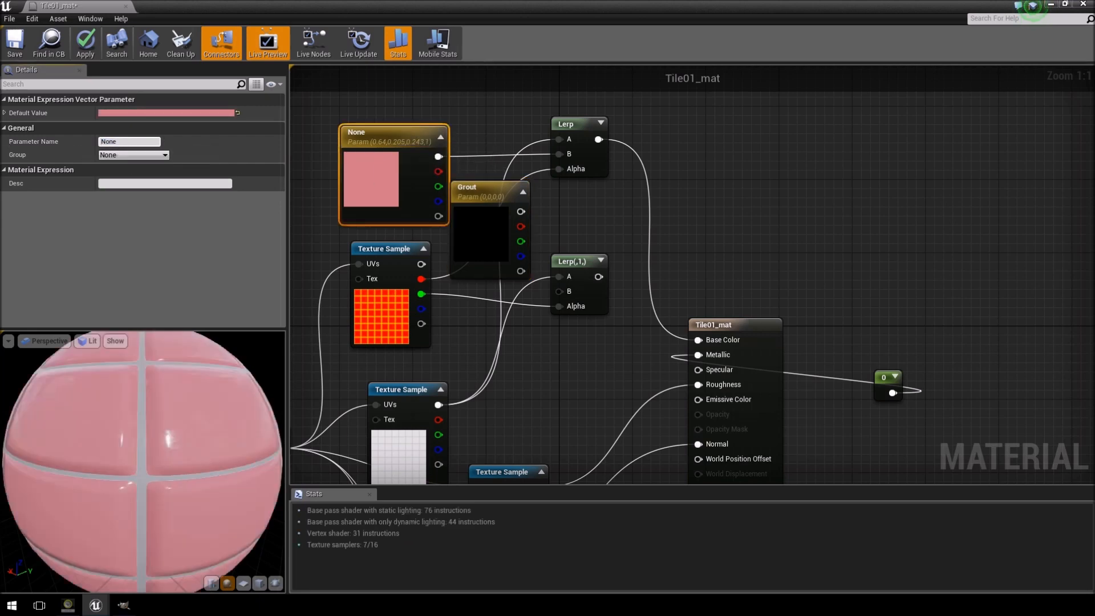
text(T)
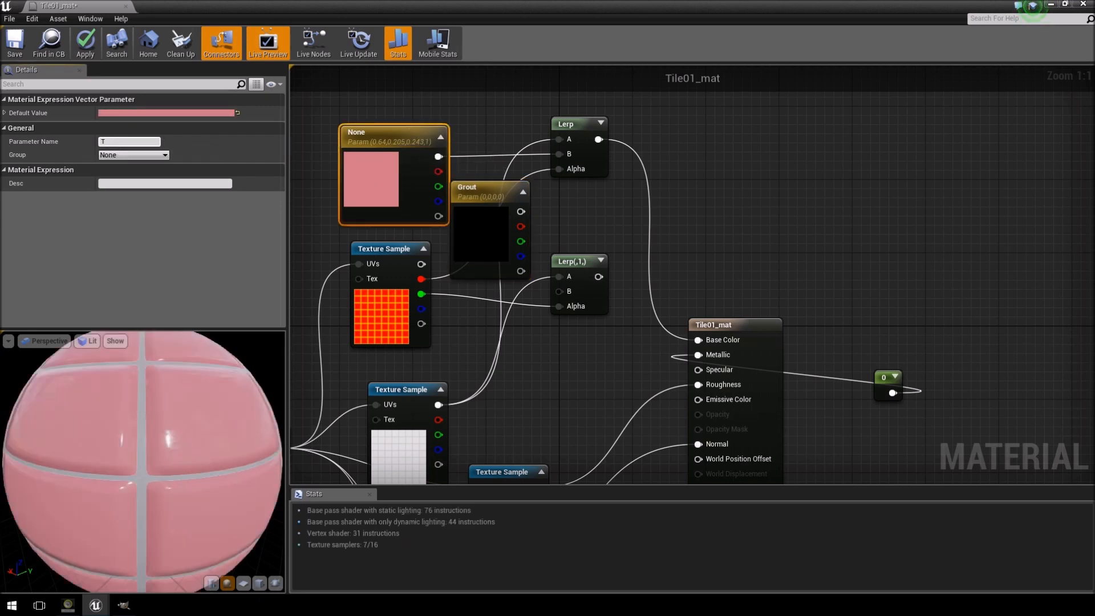
text(Tile)
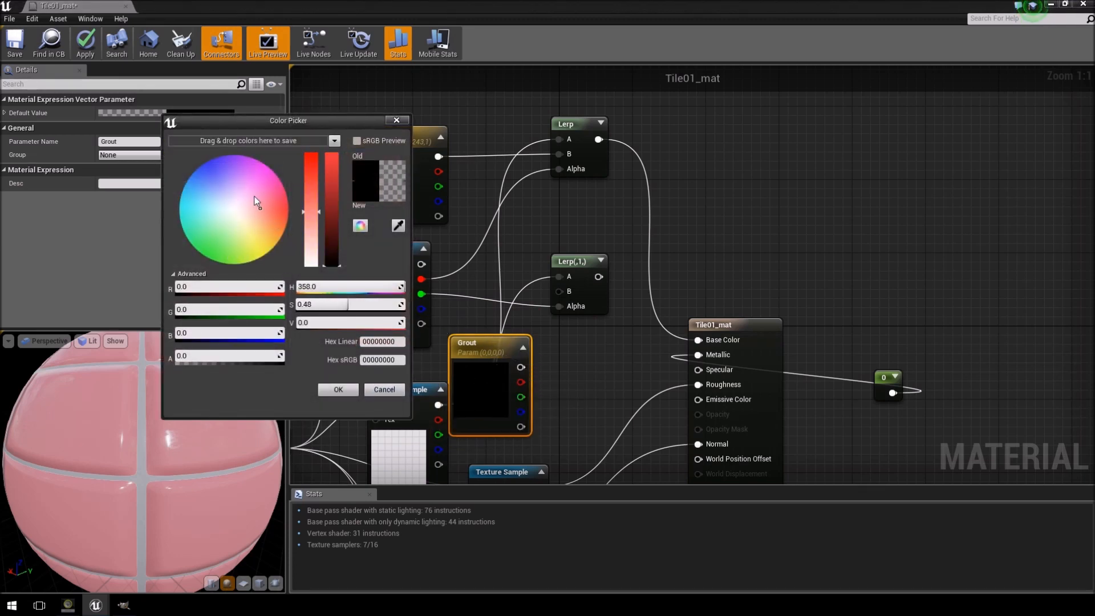
Step: Pick a bright periwinkle blue as Grout's default colour
click(209, 173)
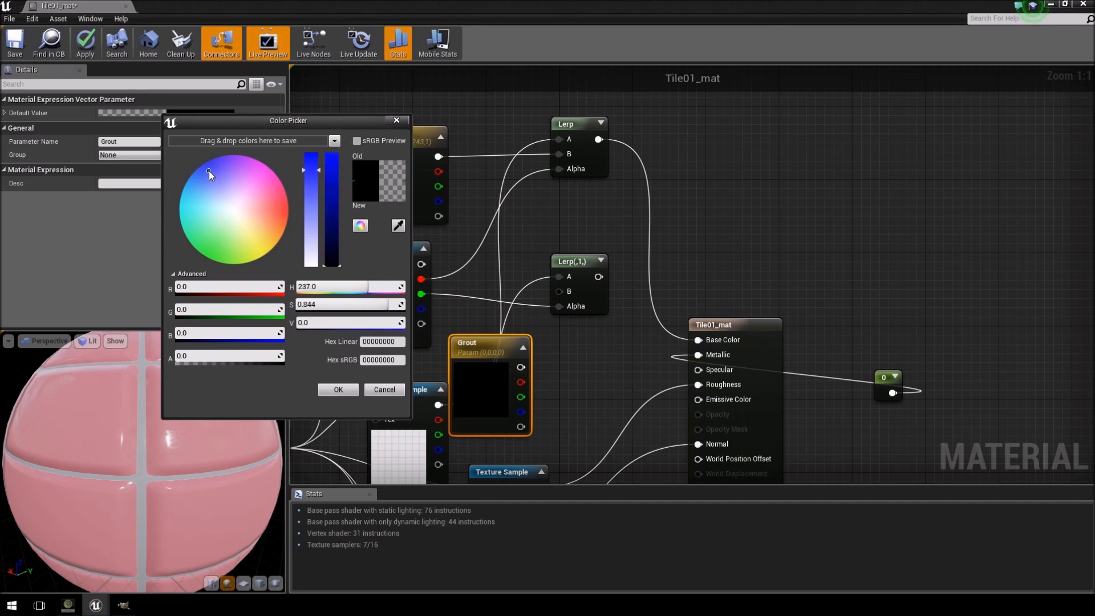
click(234, 209)
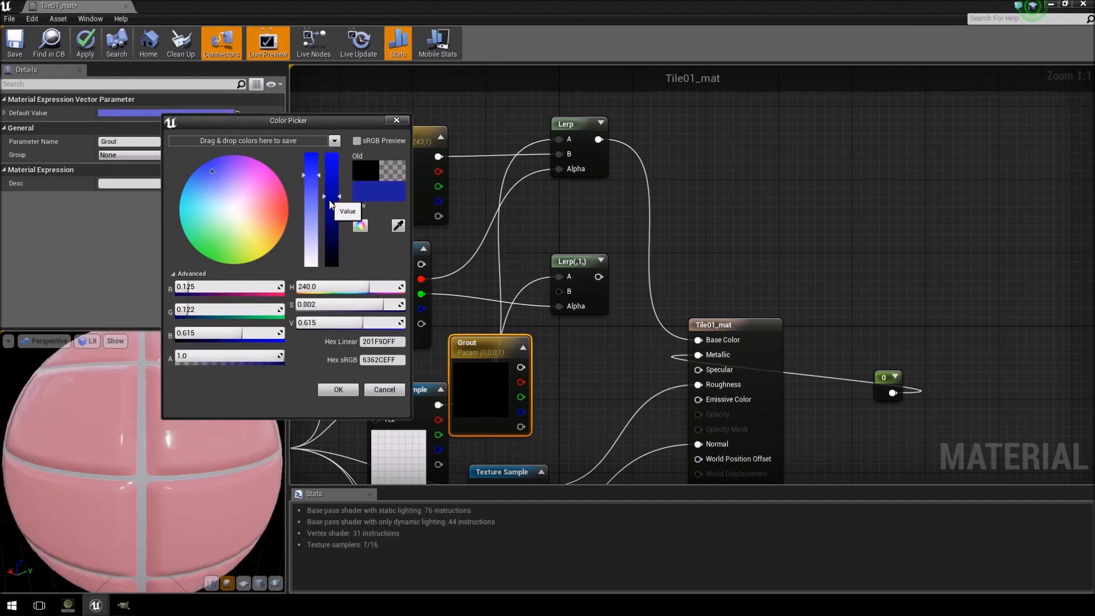
click(337, 389)
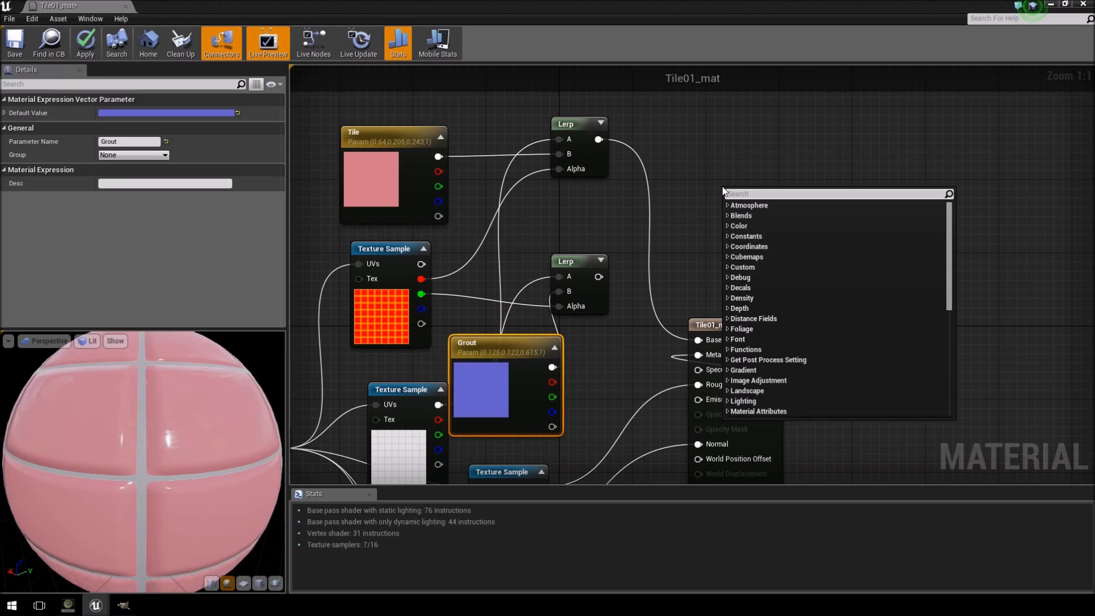
Step: Add a Multiply node fed by the first Lerp's output
click(754, 194)
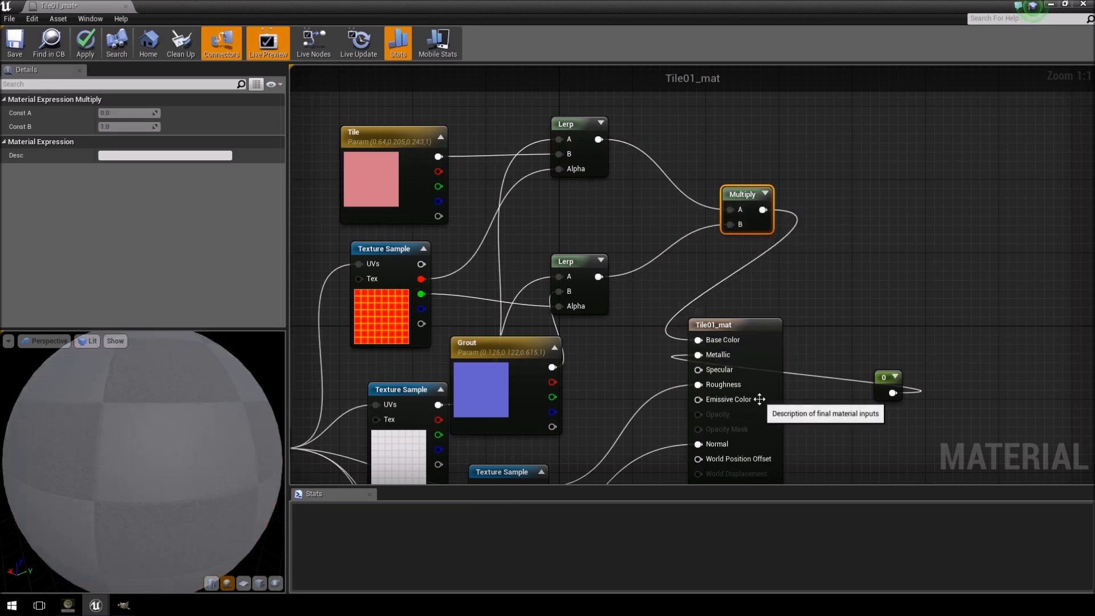
click(85, 42)
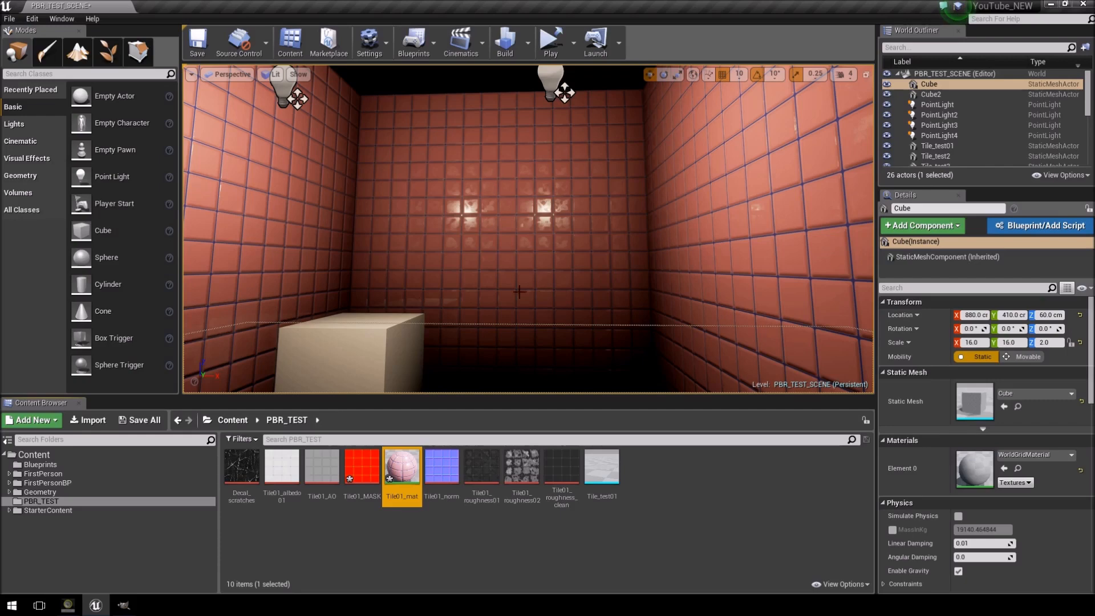
mouse_move(402, 466)
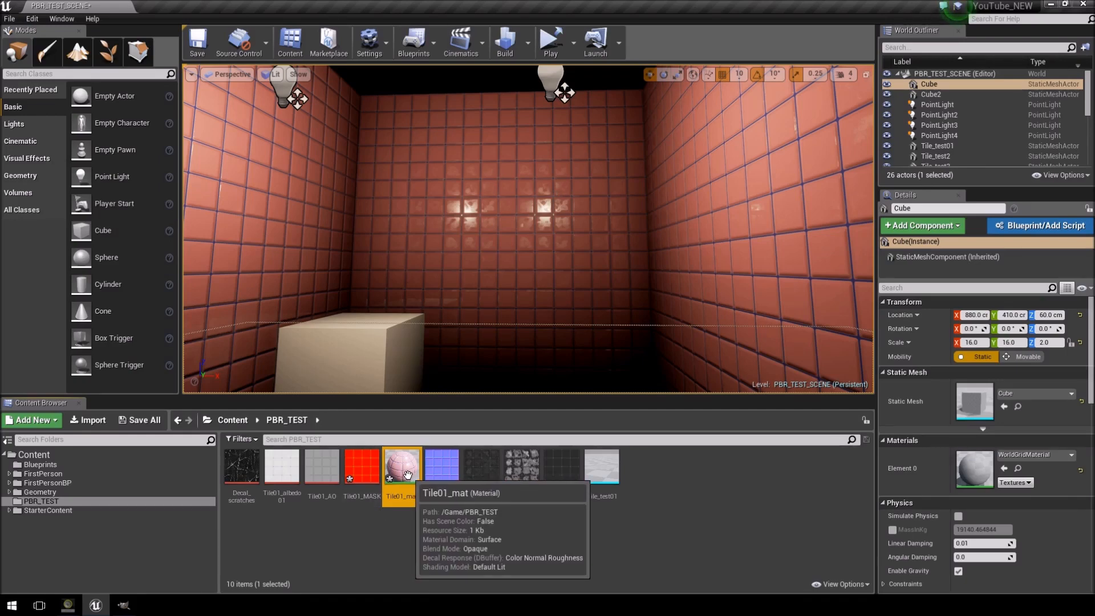
Step: Create Tile01_mat_Inst from Tile01_mat and open it in the instance editor
right_click(402, 465)
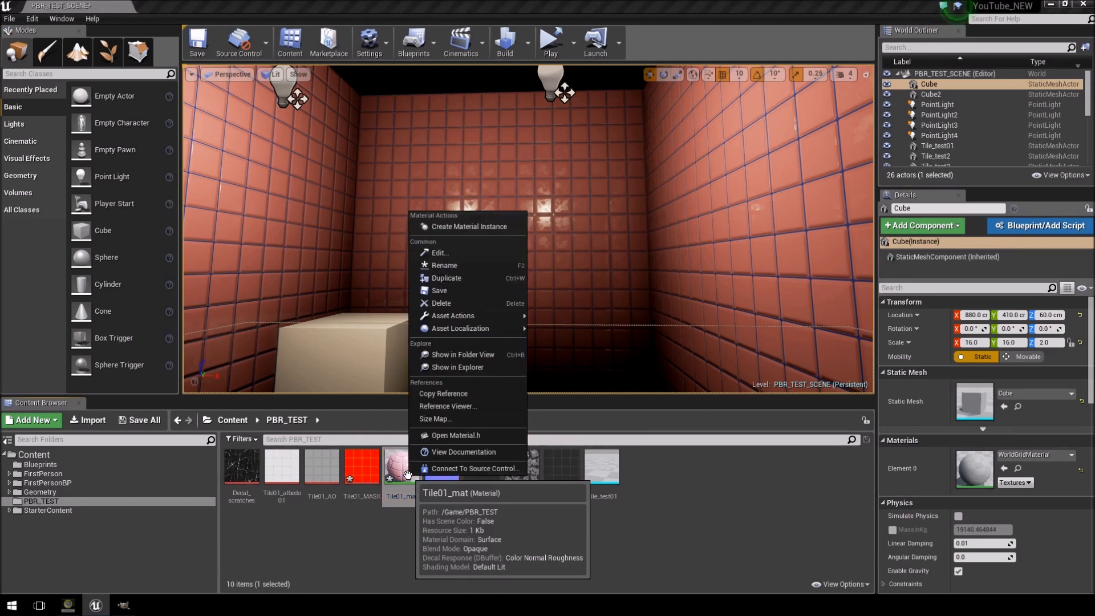
mouse_move(460, 328)
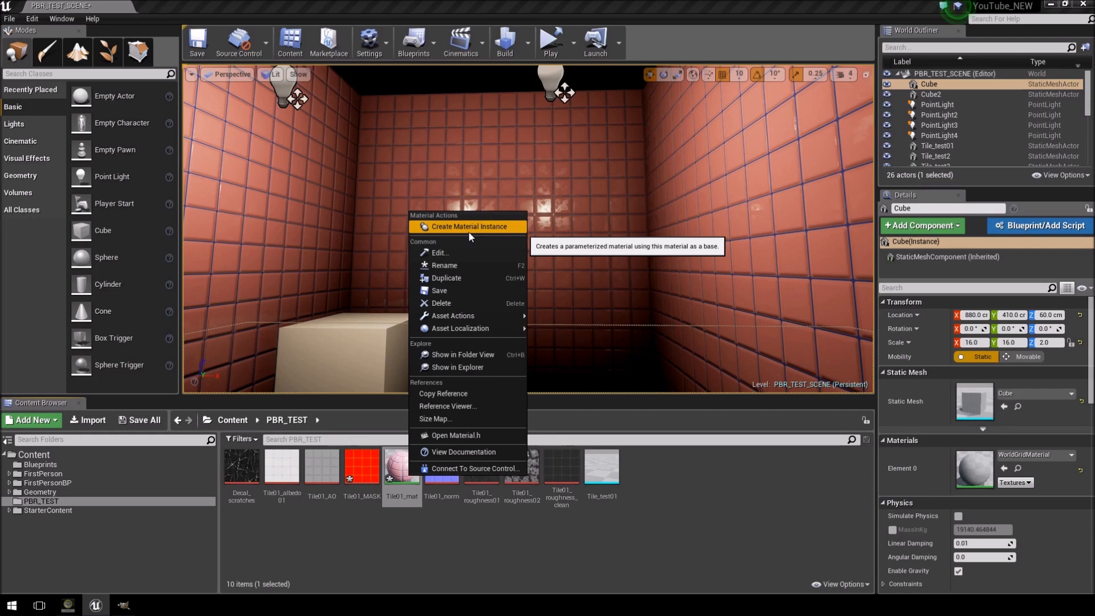
click(470, 227)
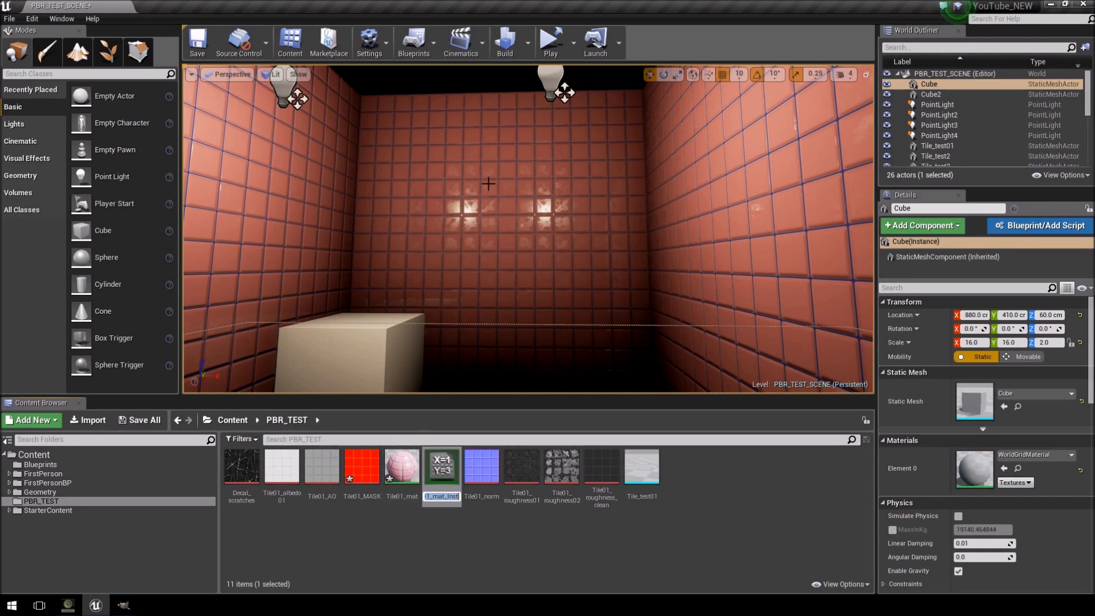
mouse_move(442, 467)
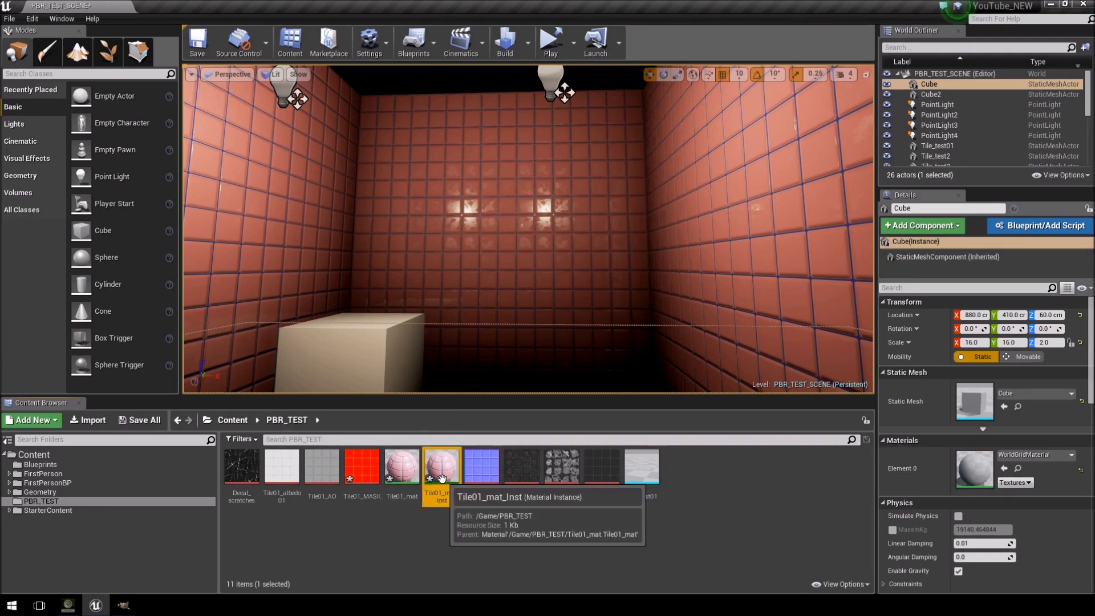
double_click(441, 467)
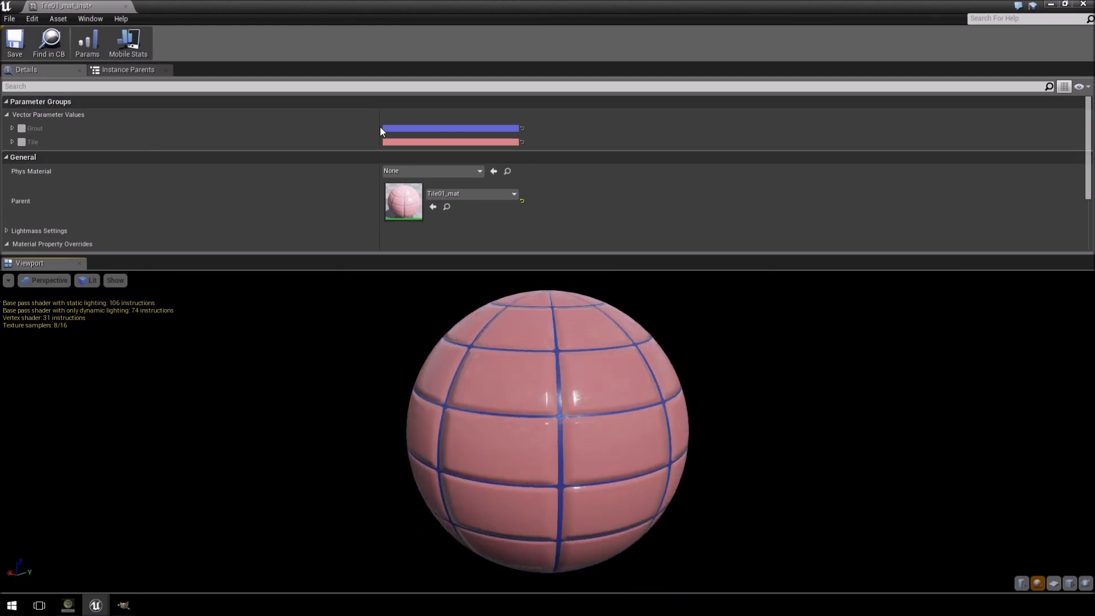
Step: Enable the Grout override and set the Tile color to pale gray
click(21, 128)
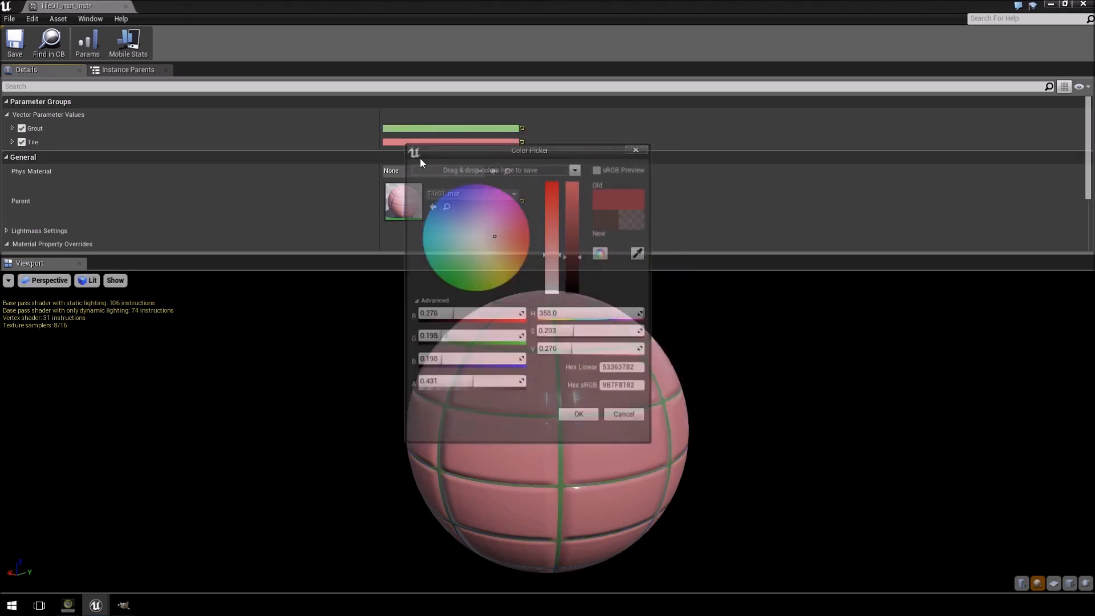
click(517, 262)
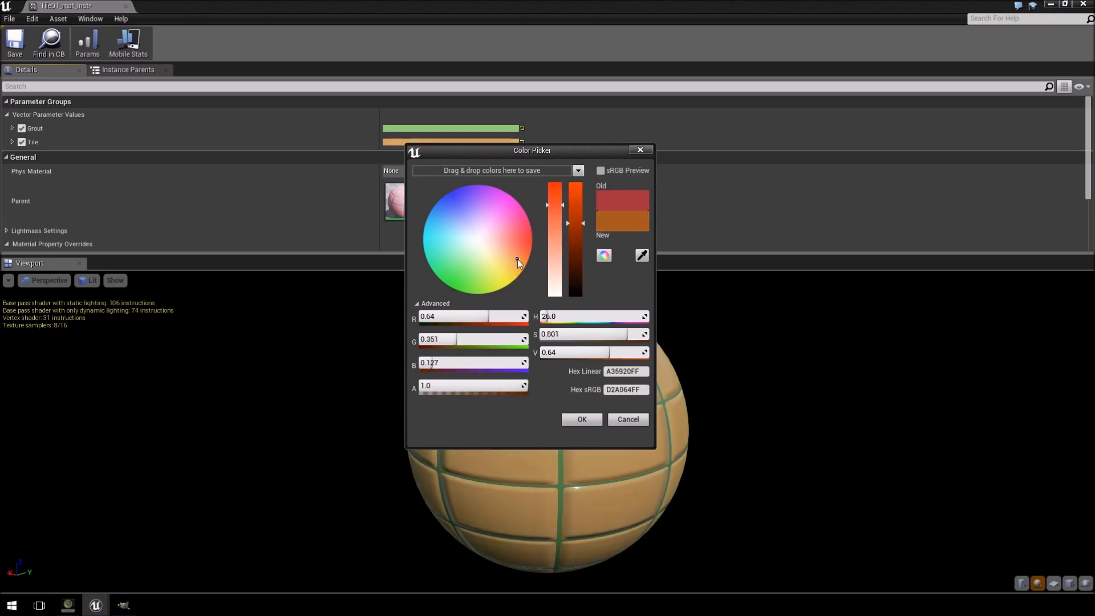
click(582, 419)
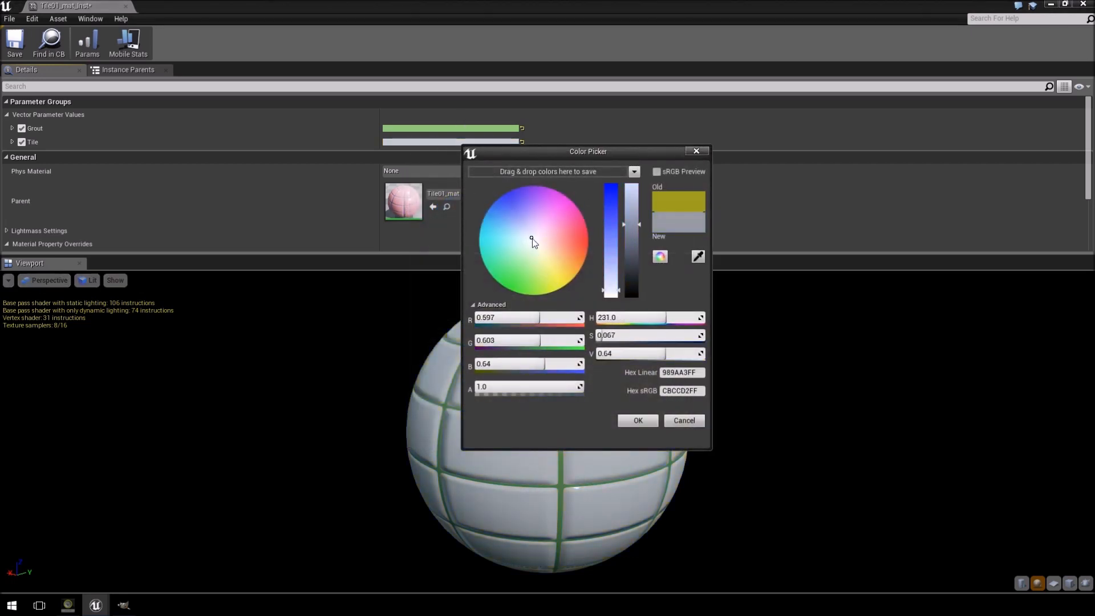
Step: Change the Grout color from green to gray and close the instance
click(522, 259)
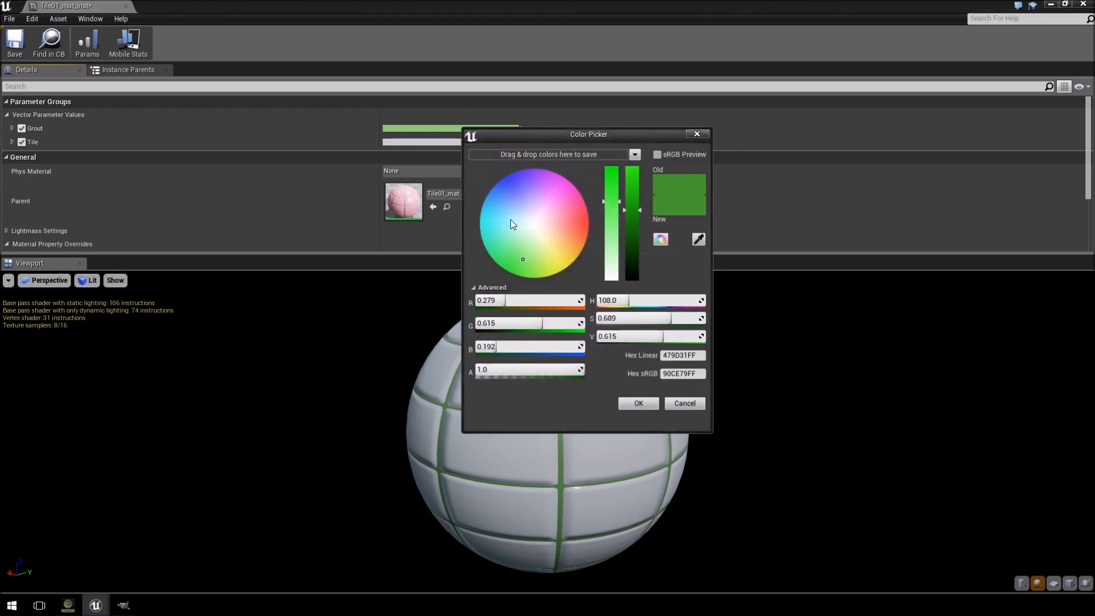
drag(634, 202, 635, 255)
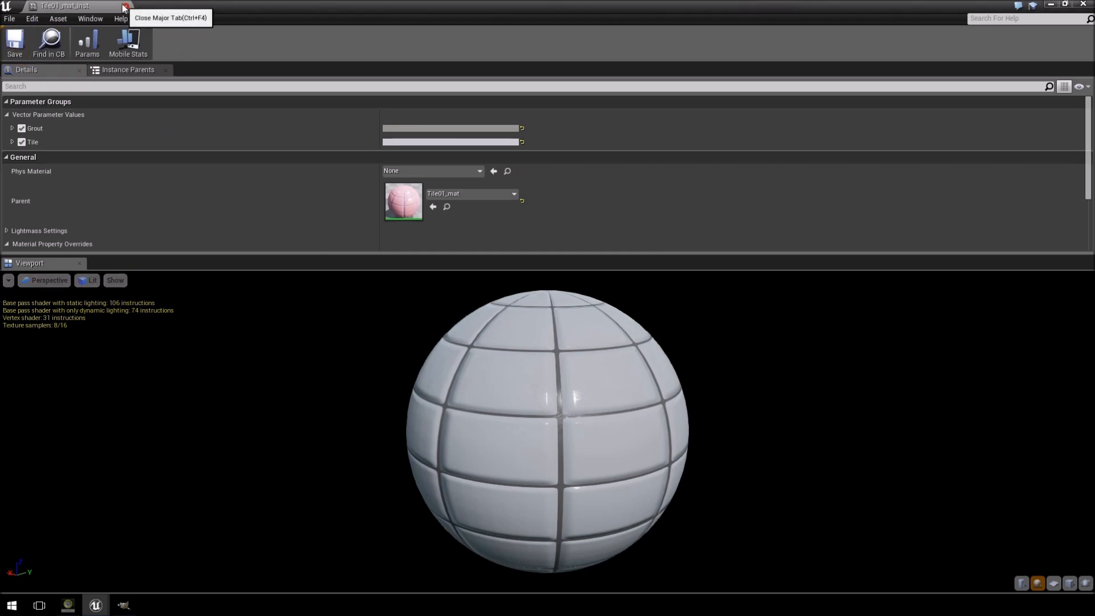
click(124, 6)
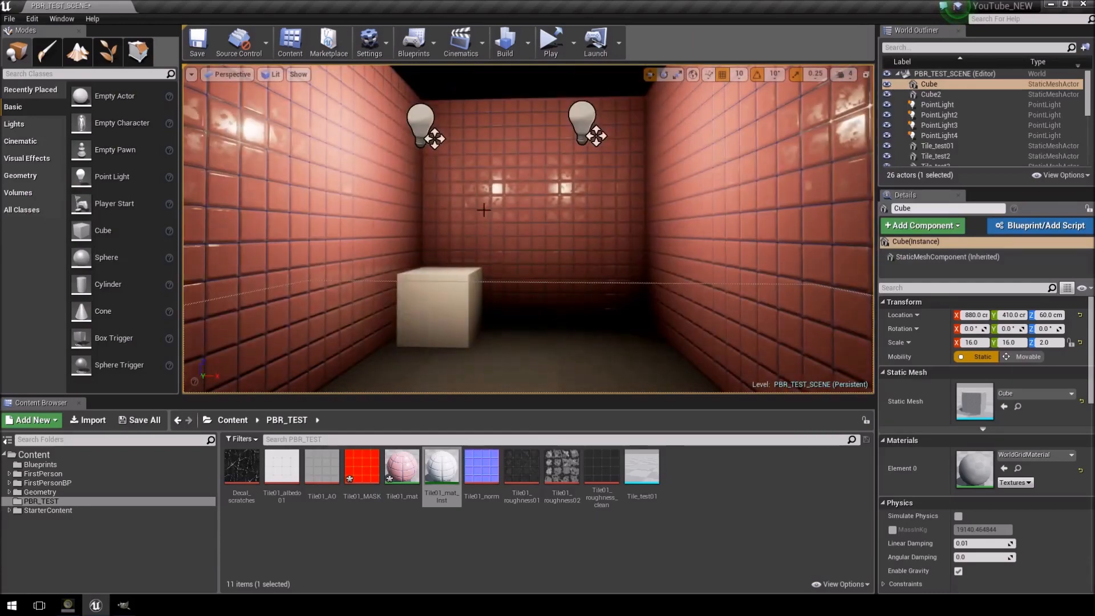
mouse_move(441, 467)
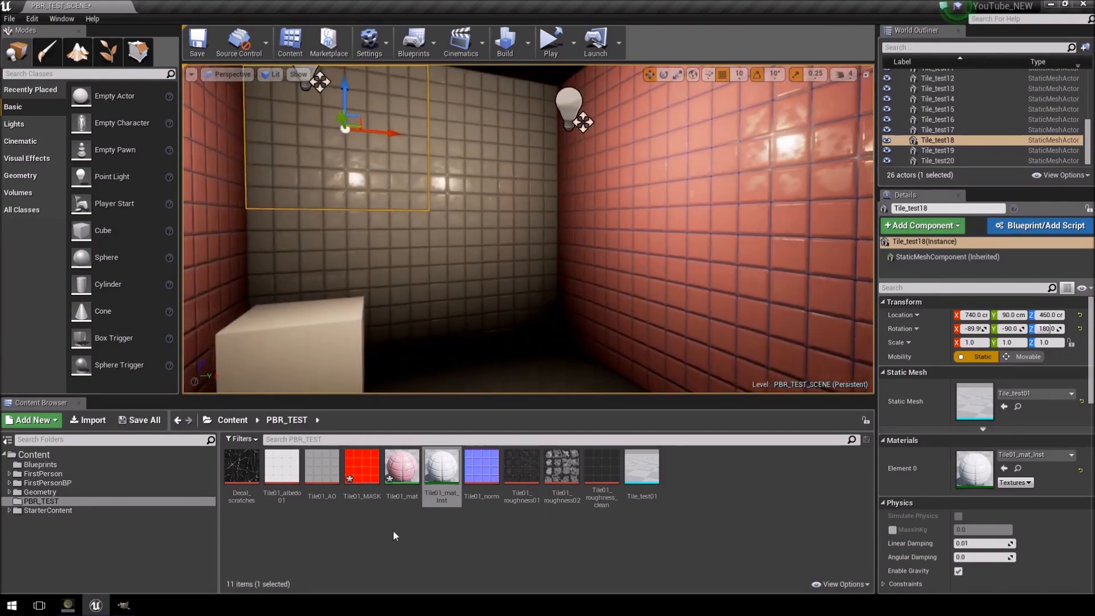
Step: Bring up the Tile01_mat context menu in the Content Browser
right_click(401, 467)
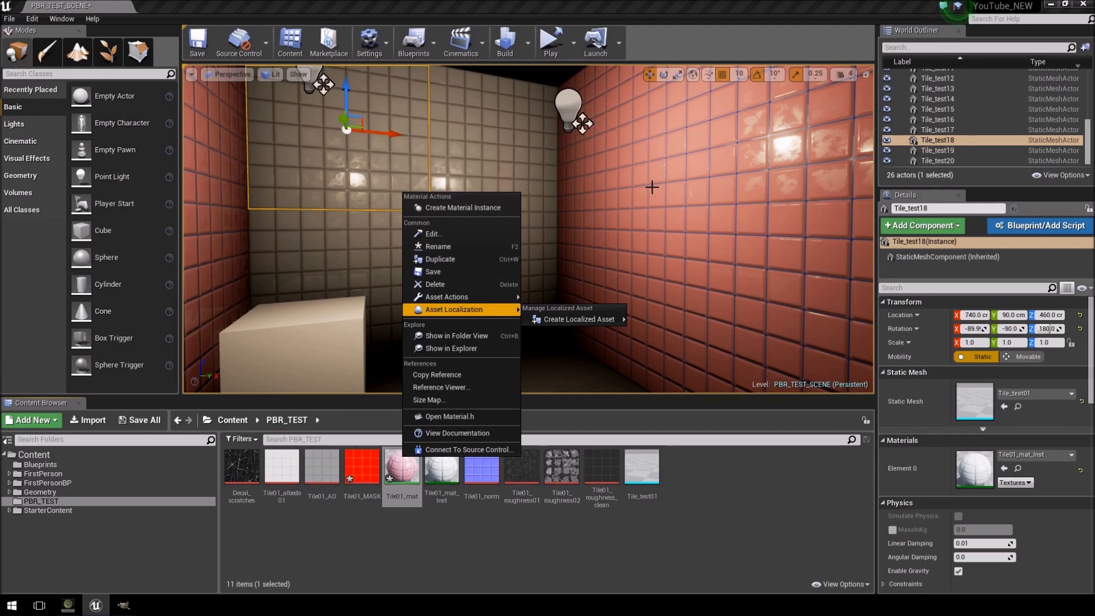